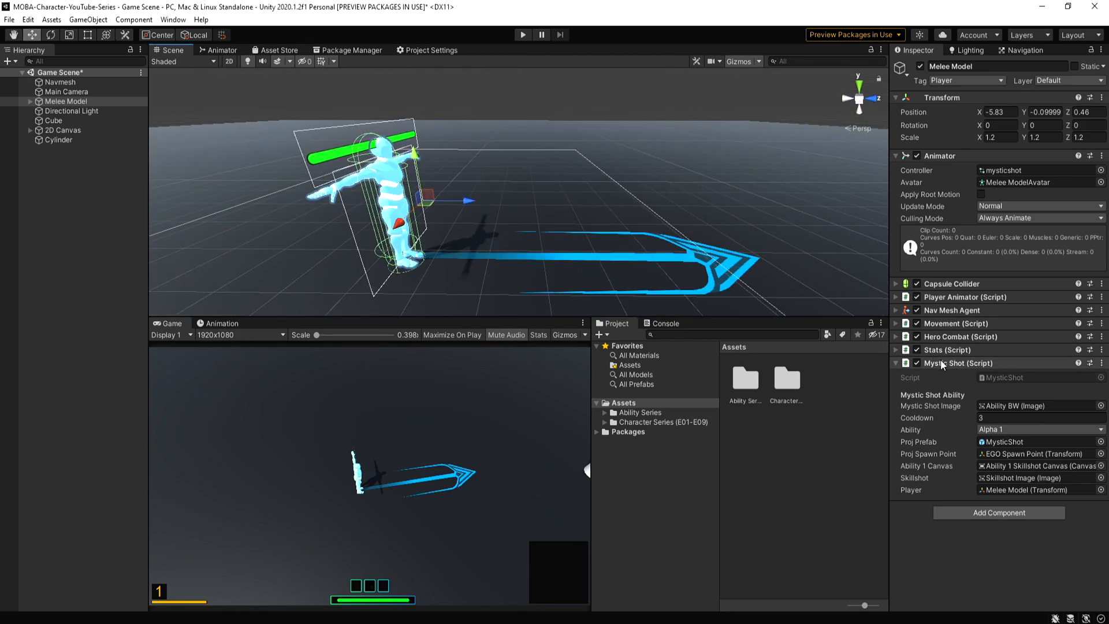
mouse_move(941, 372)
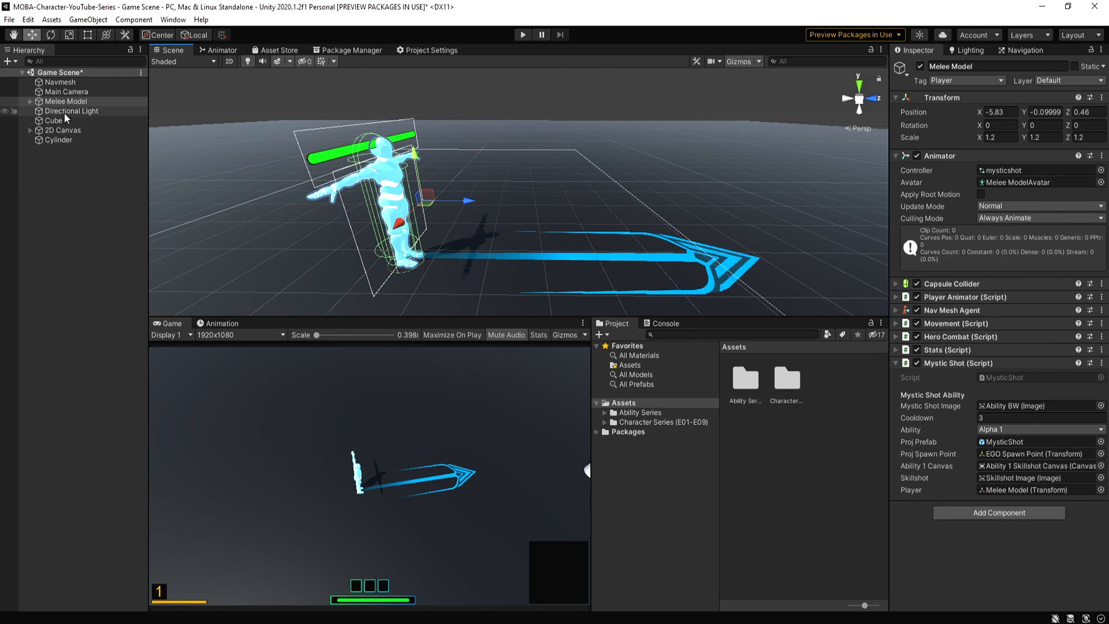
Step: Inspect the Melee Model's children, the skillshot canvas and its arrow indicator image
left_click(93, 168)
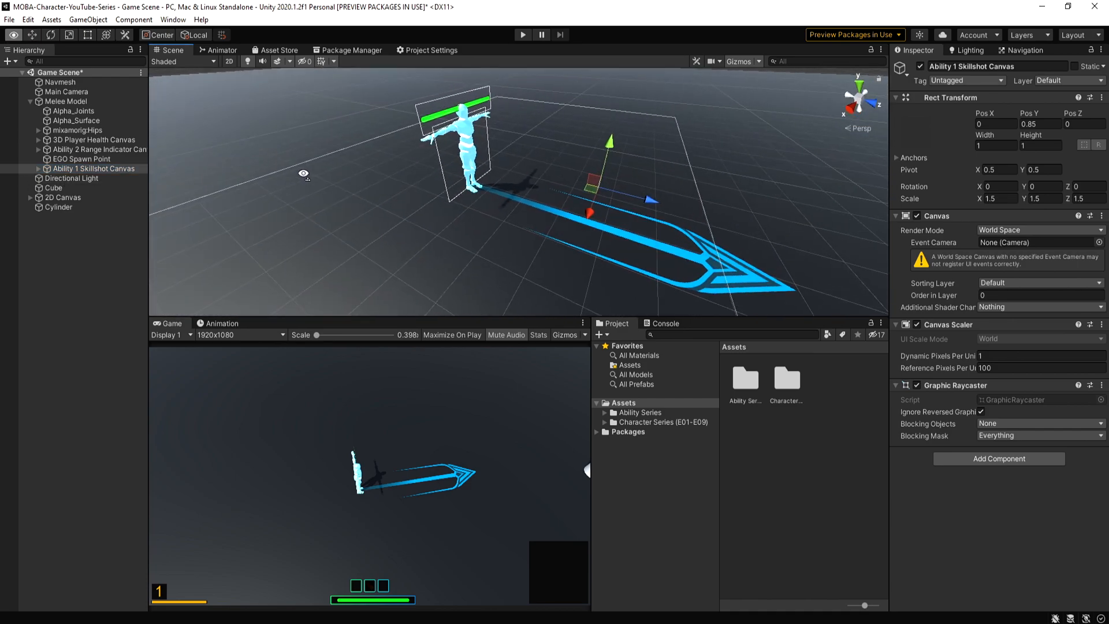
left_click(39, 168)
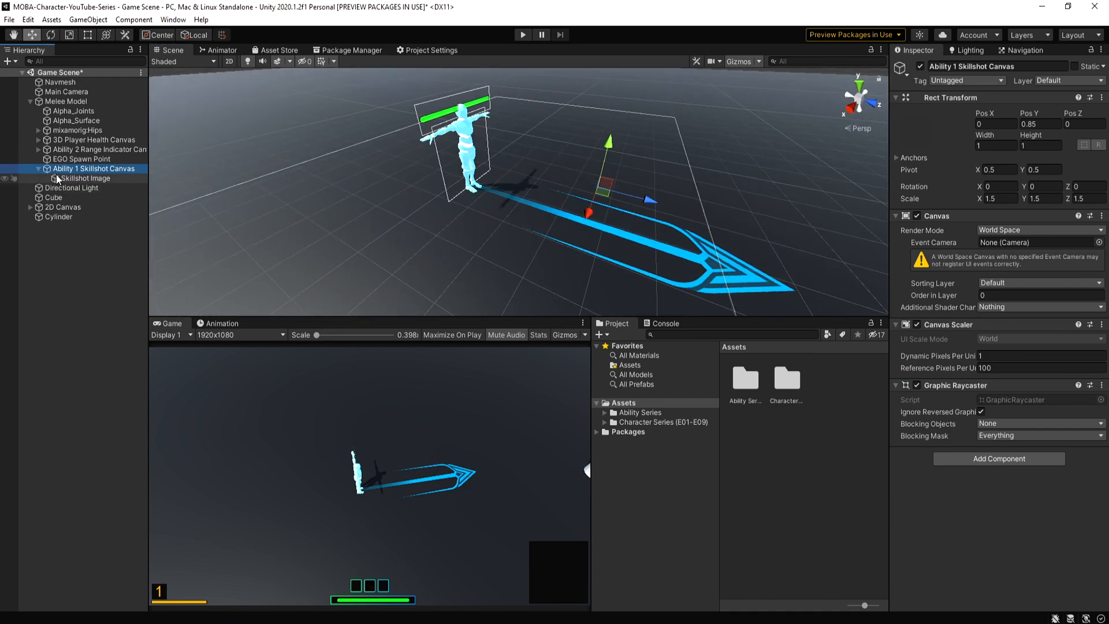
left_click(86, 178)
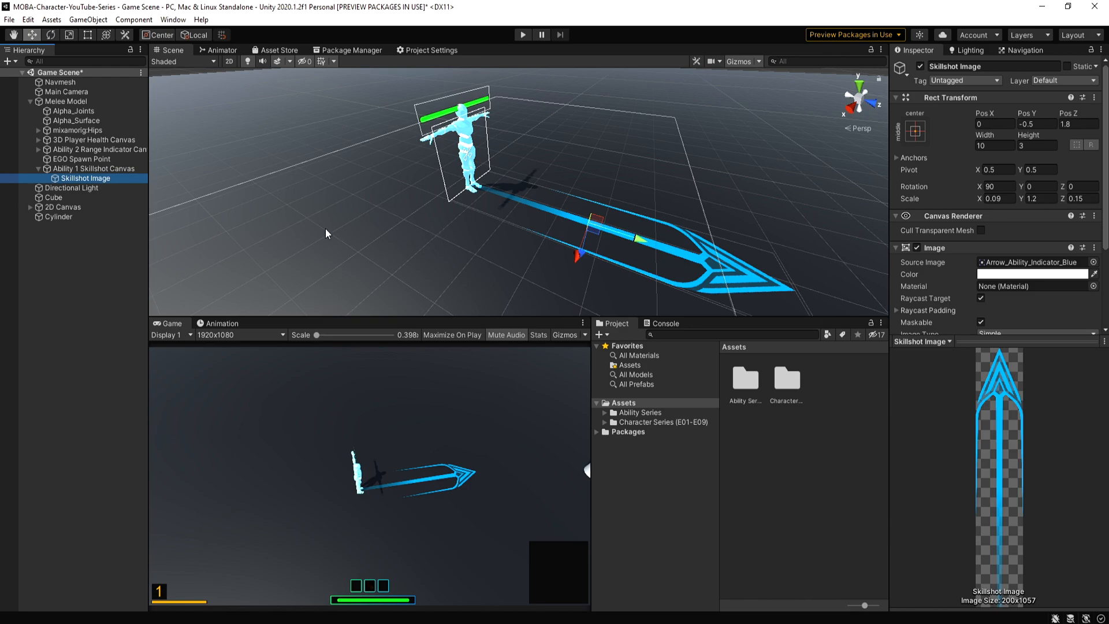
left_click(66, 101)
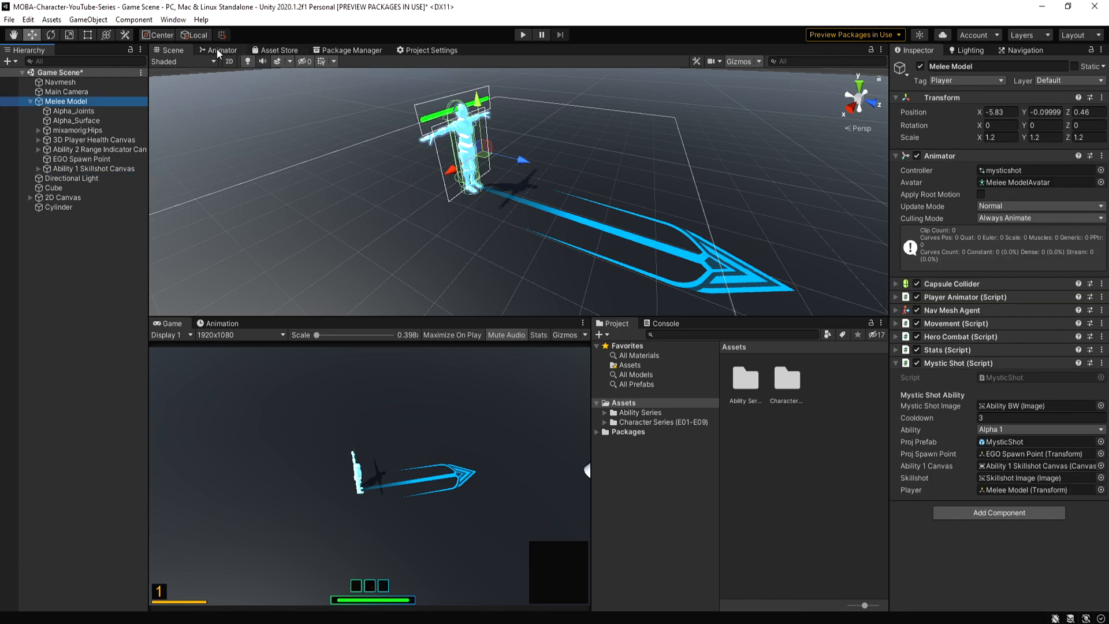
Step: Check the MysticShot animator parameter, preview the MysticShot animation, then open MysticShot.cs
left_click(222, 50)
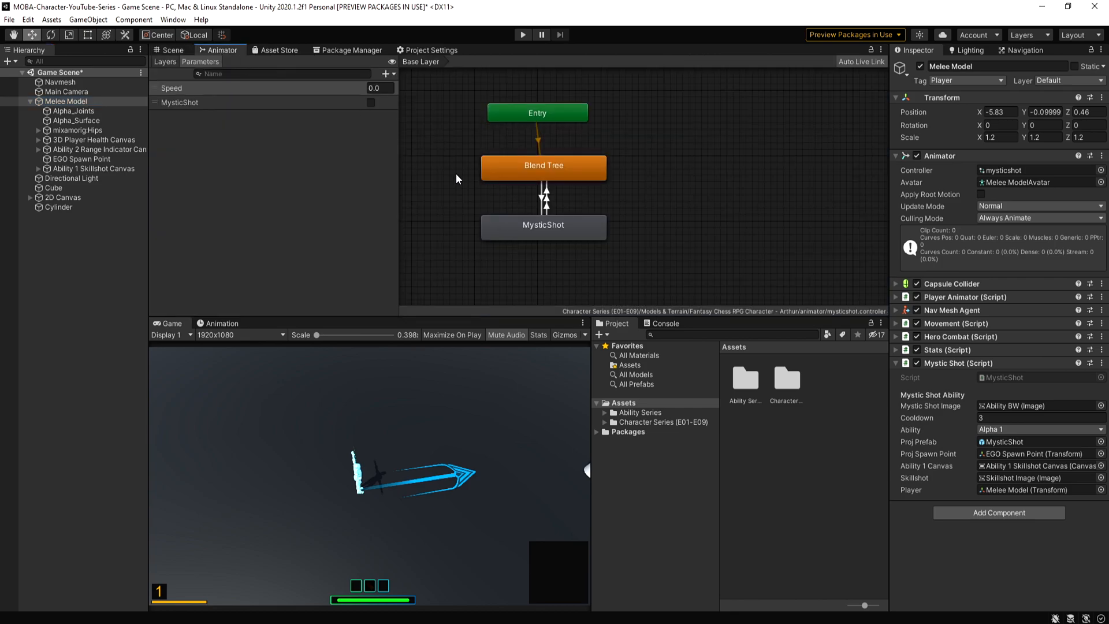
left_click(180, 101)
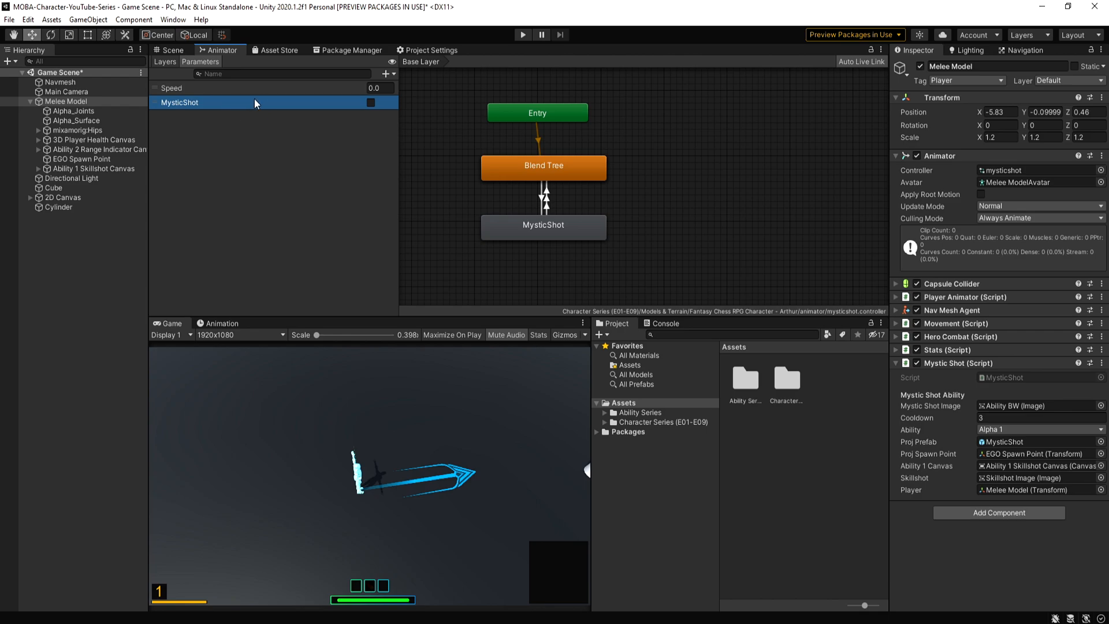
left_click(542, 227)
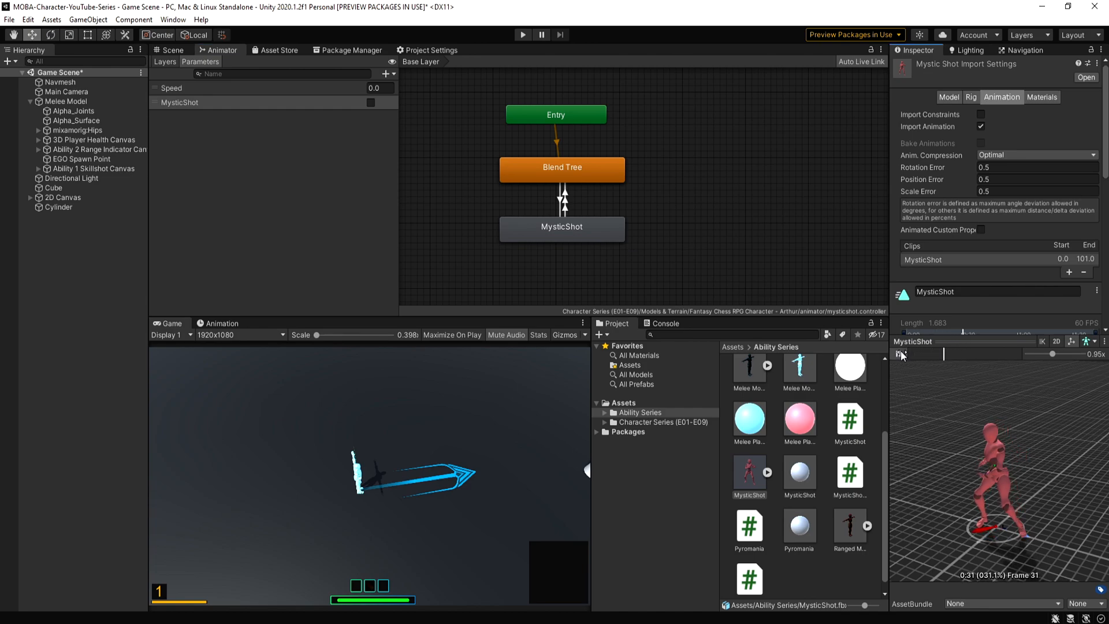
left_click(902, 353)
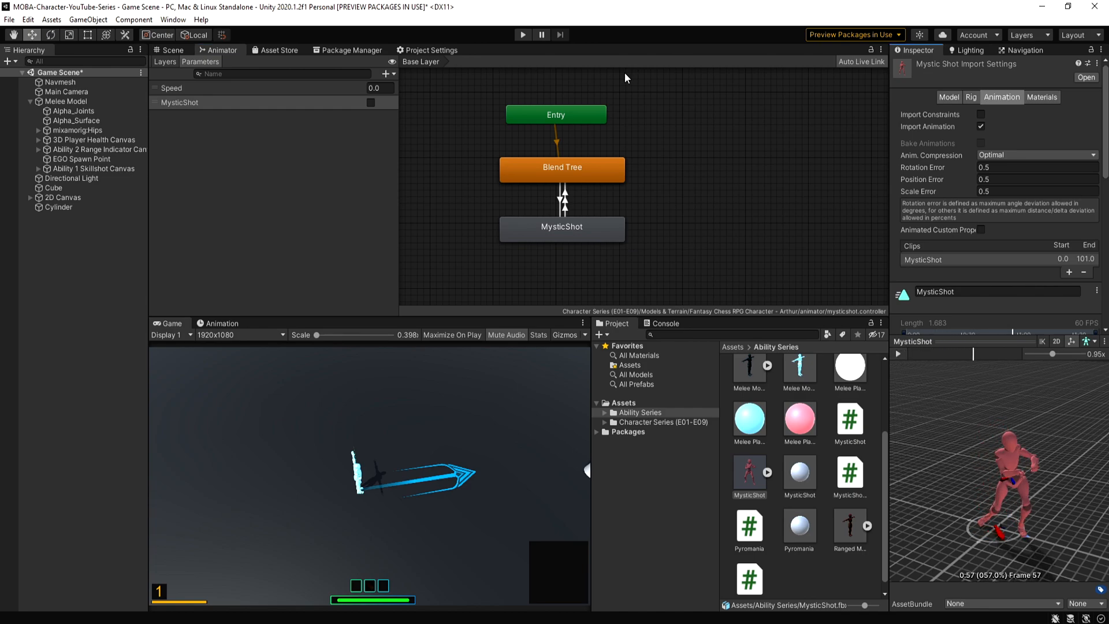
mouse_move(630, 147)
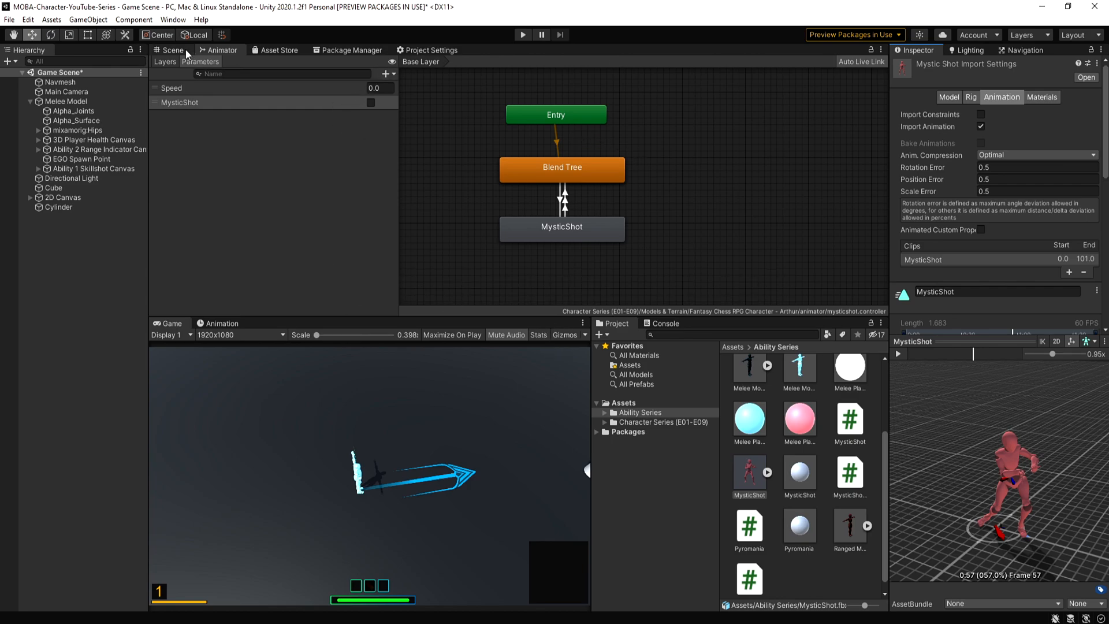
left_click(171, 49)
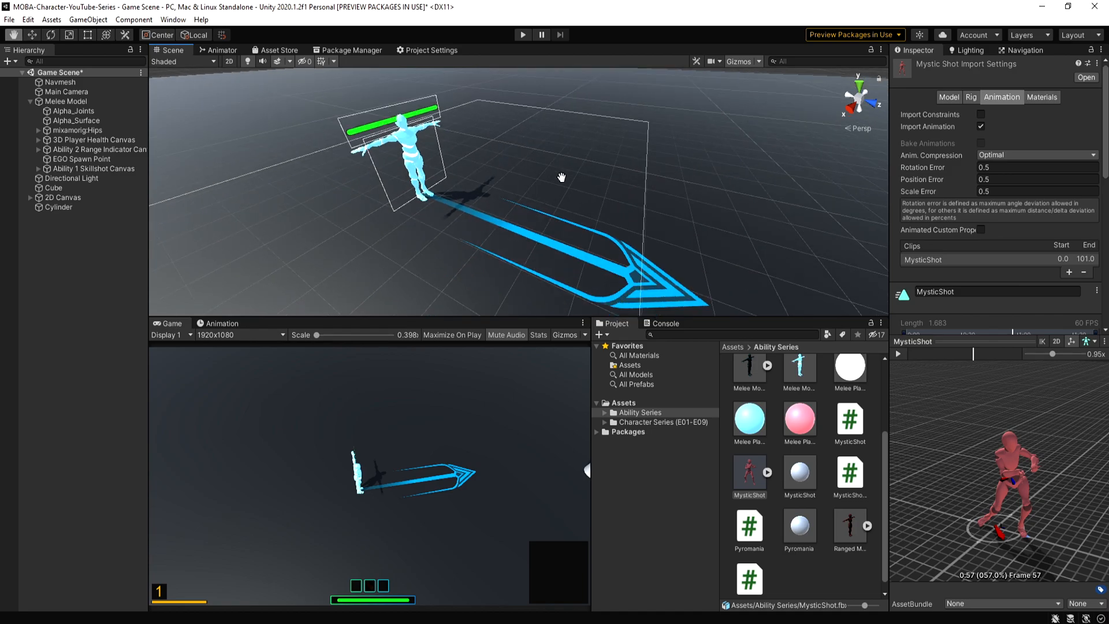
left_click(66, 101)
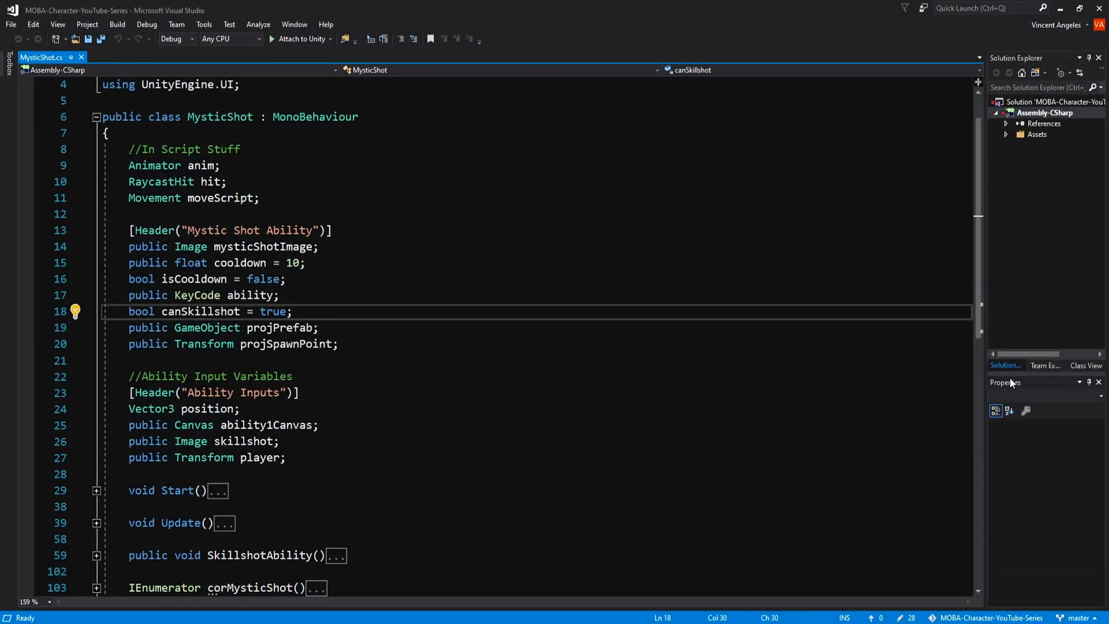
Step: Highlight the cooldown, projSpawnPoint and position fields, then expand the Start method
left_click(291, 311)
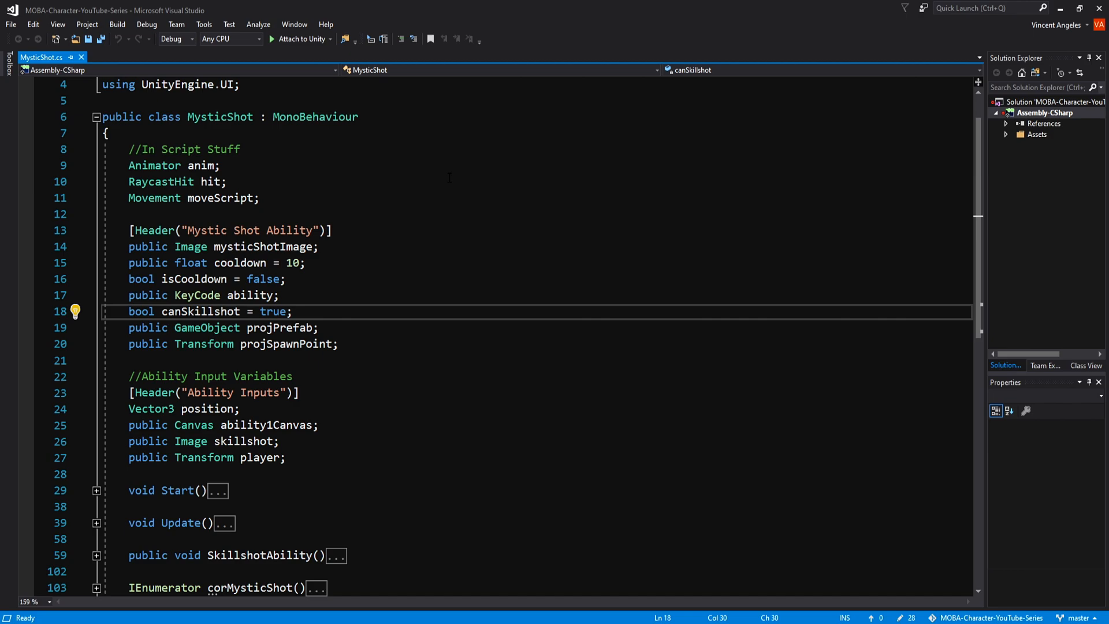
left_click_drag(160, 149, 259, 198)
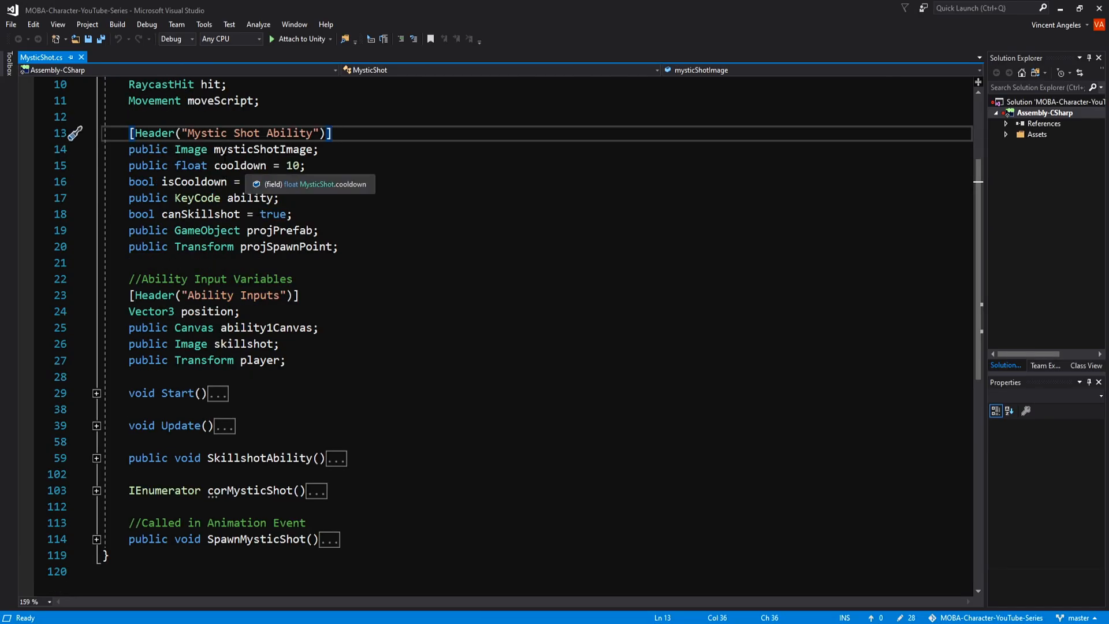
double_click(263, 149)
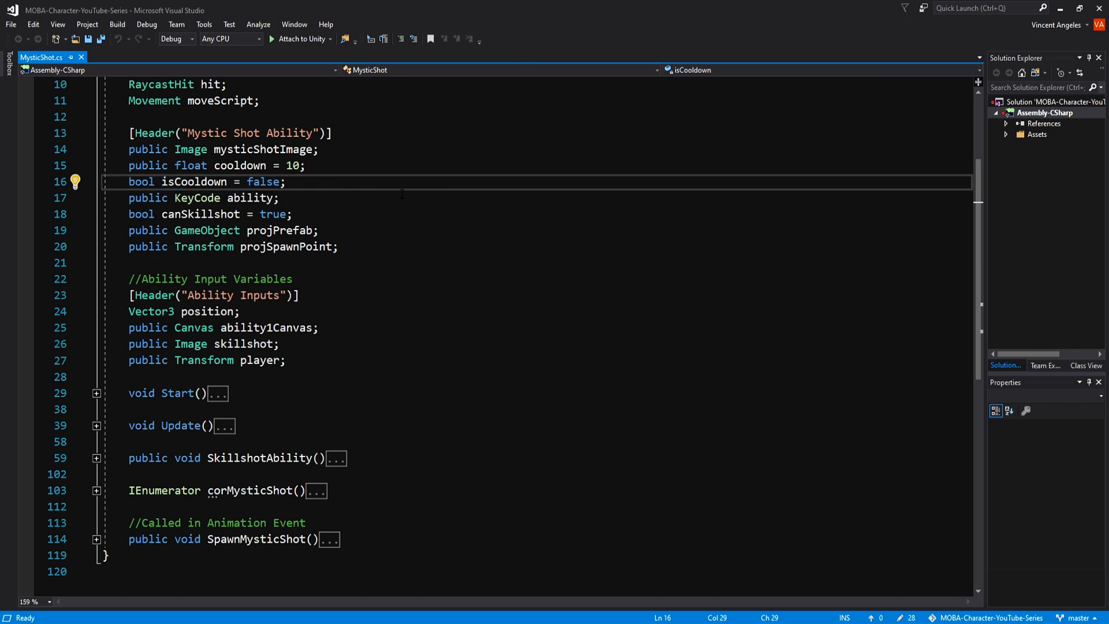
left_click(286, 182)
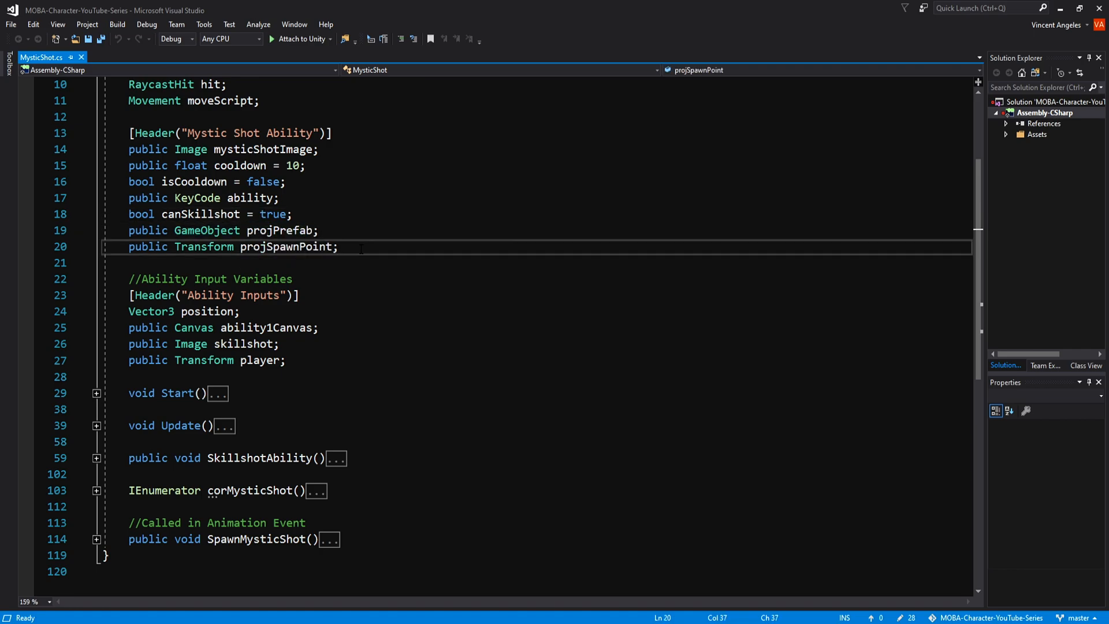
double_click(287, 246)
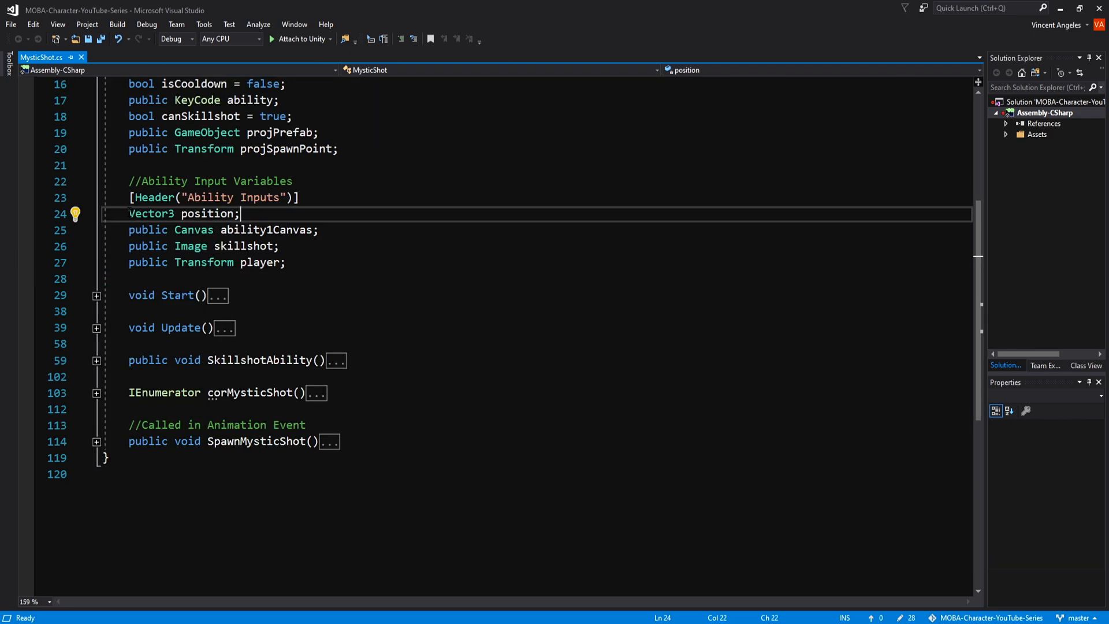
left_click(186, 230)
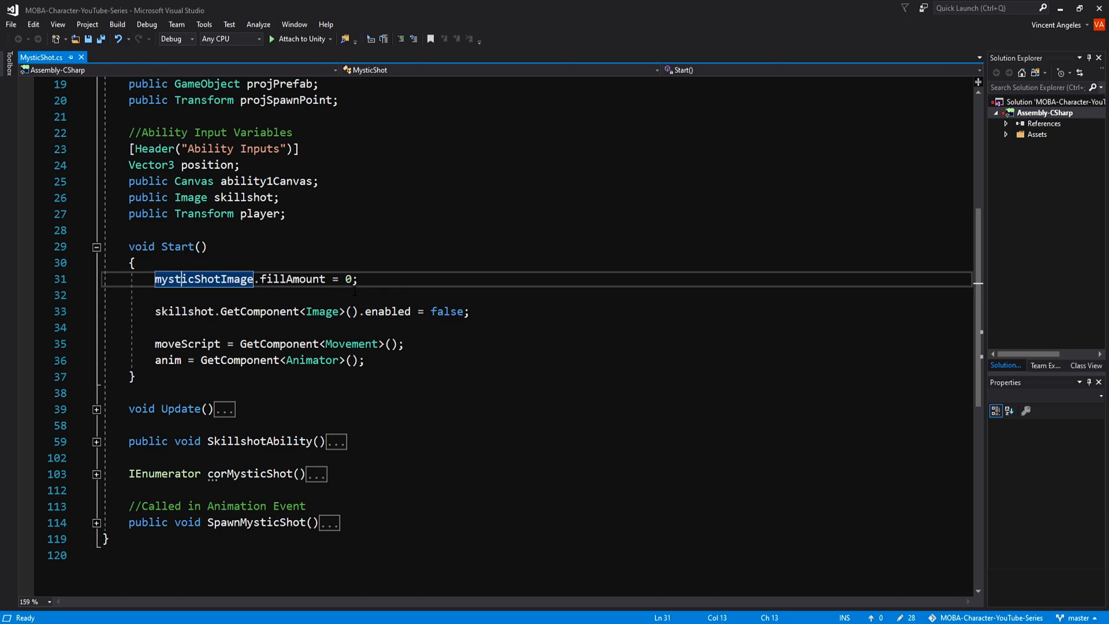
Step: Point out the Start line that disables the skillshot indicator image
left_click(183, 312)
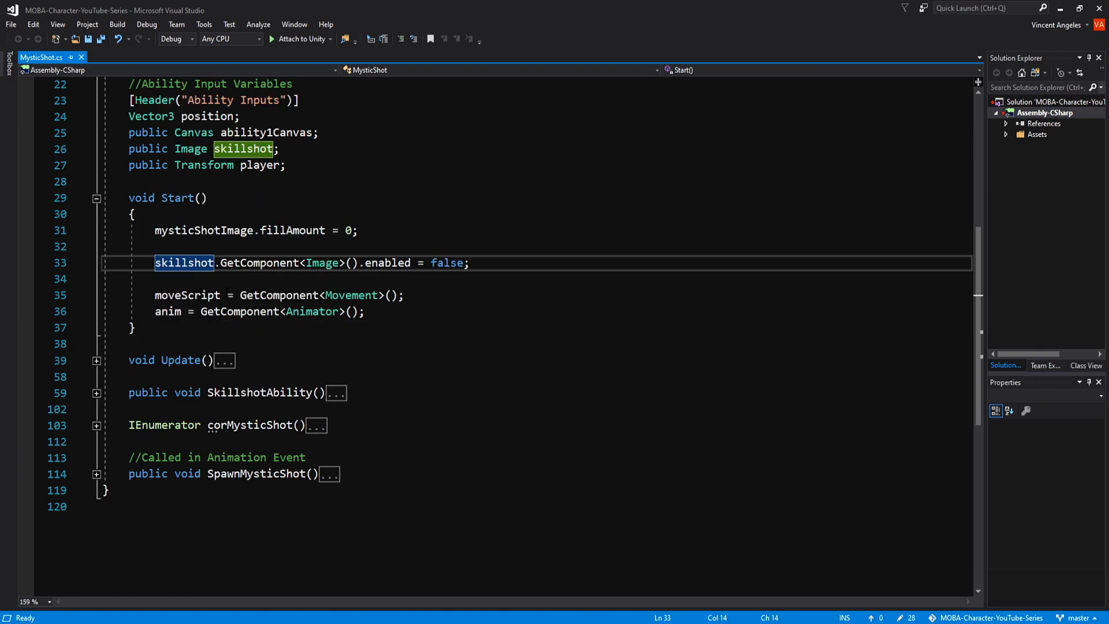
mouse_move(168, 311)
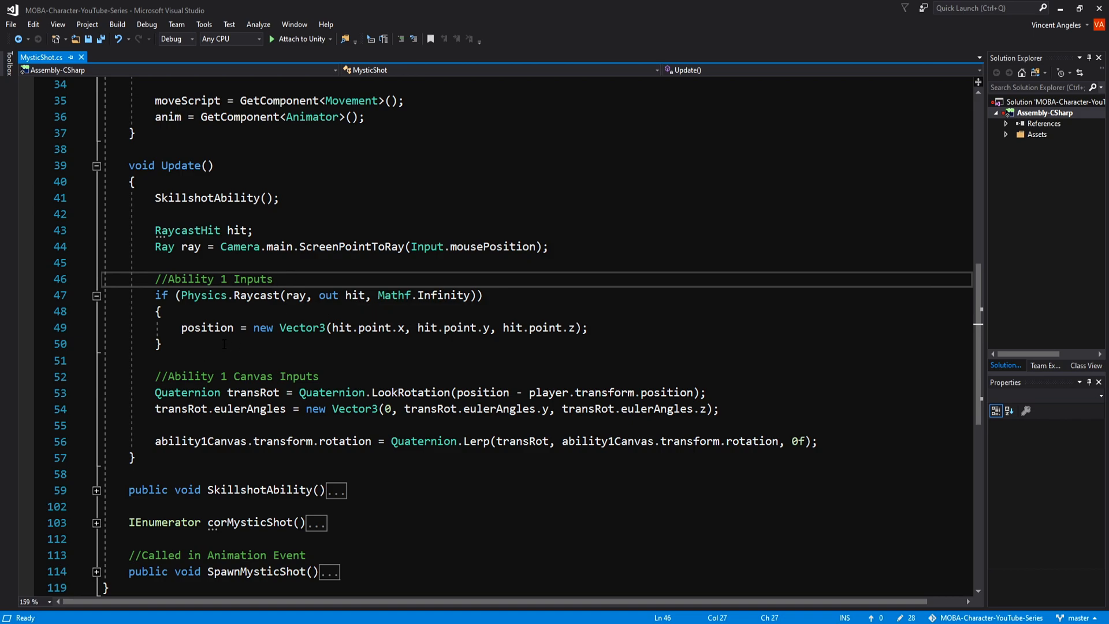
double_click(204, 295)
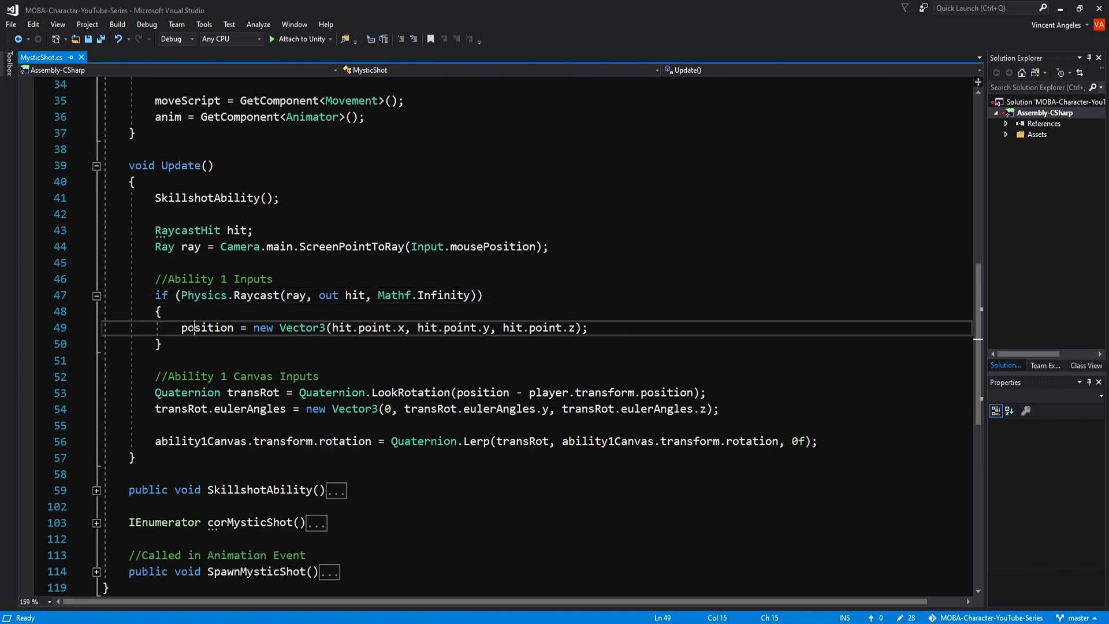
double_click(207, 327)
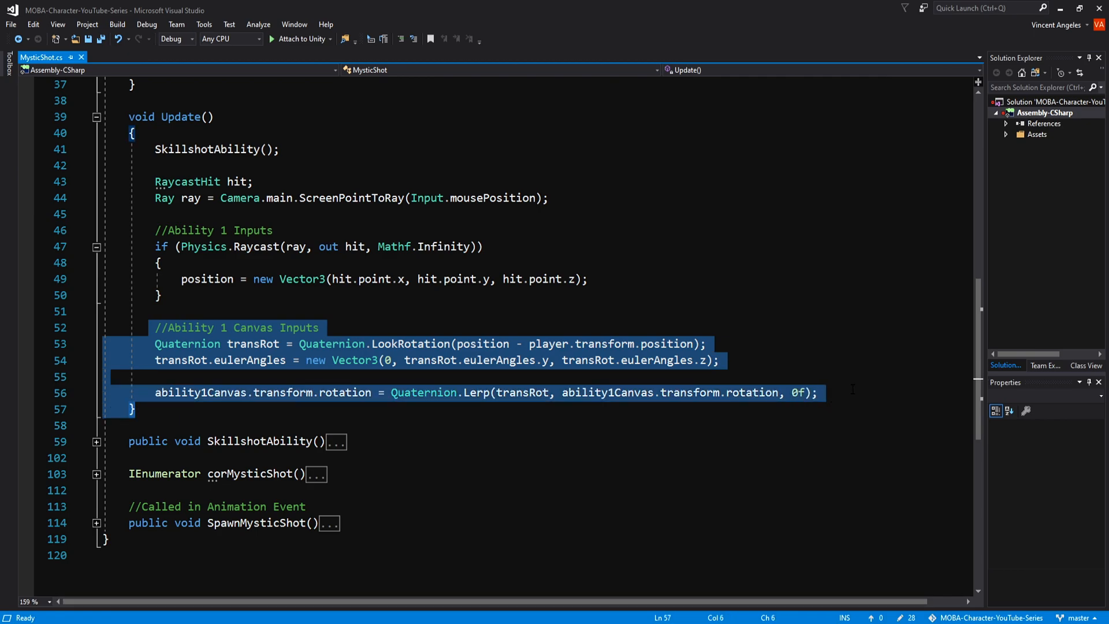
left_click(817, 393)
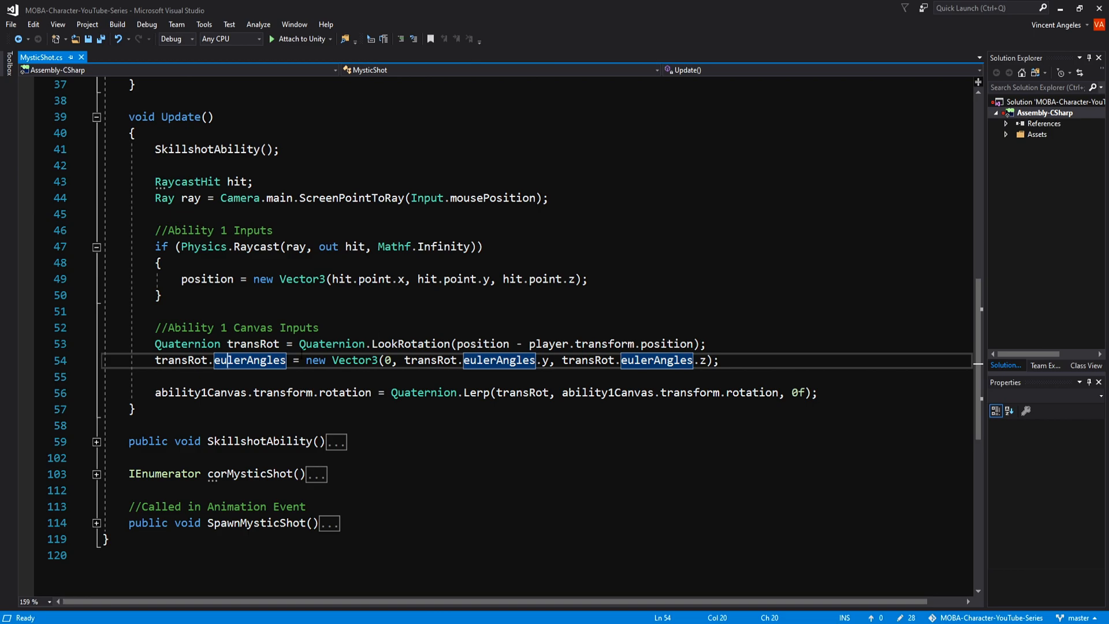
mouse_move(387, 360)
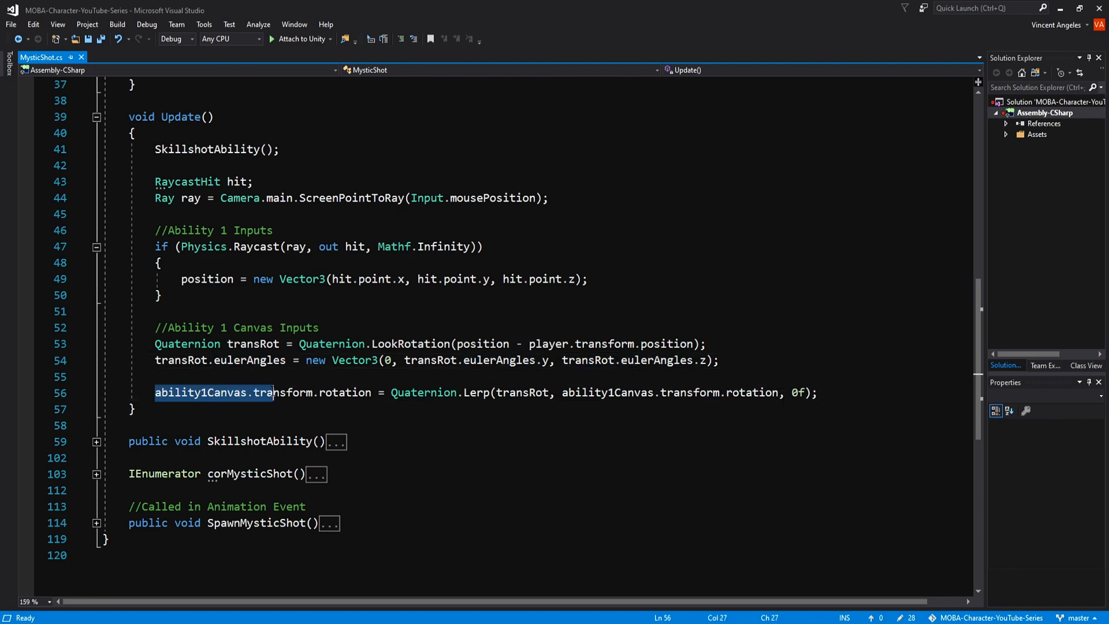
double_click(283, 393)
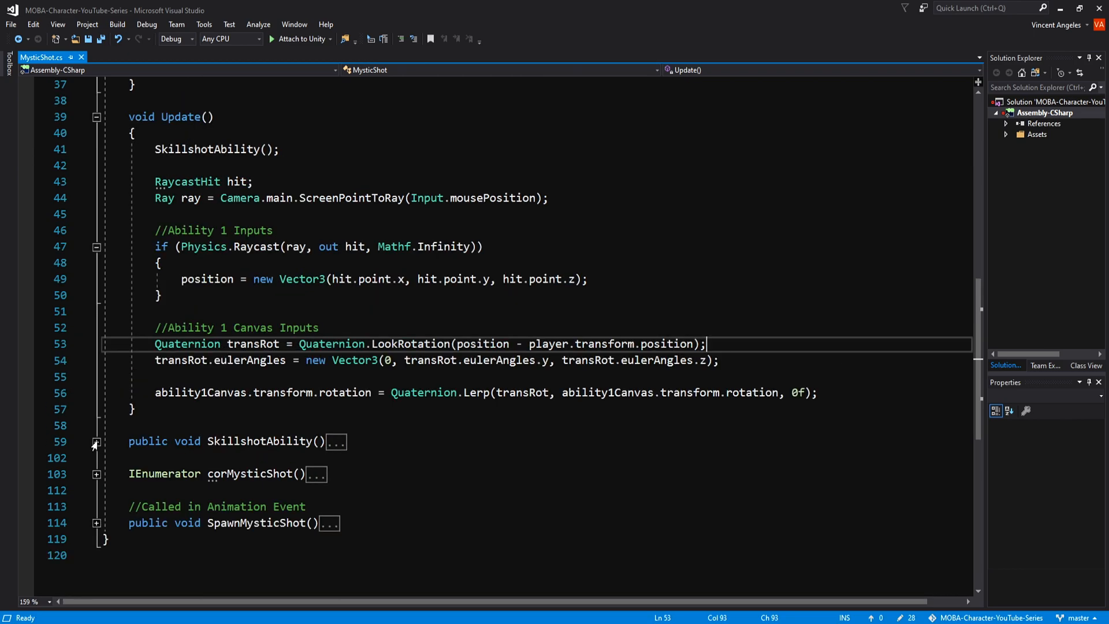
left_click(95, 440)
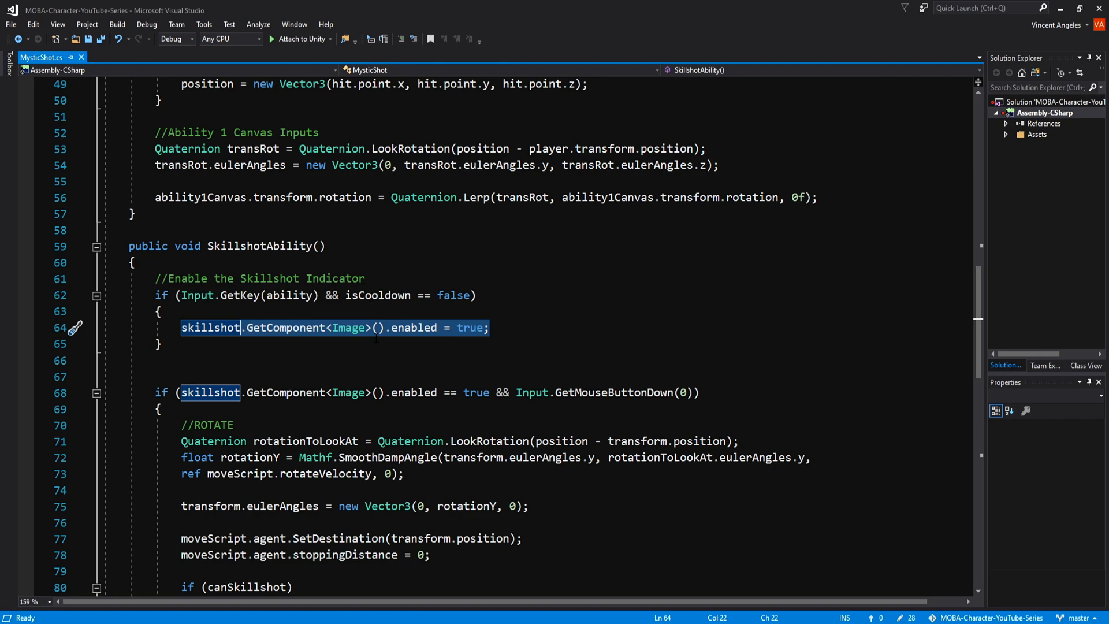
scroll("down", 3)
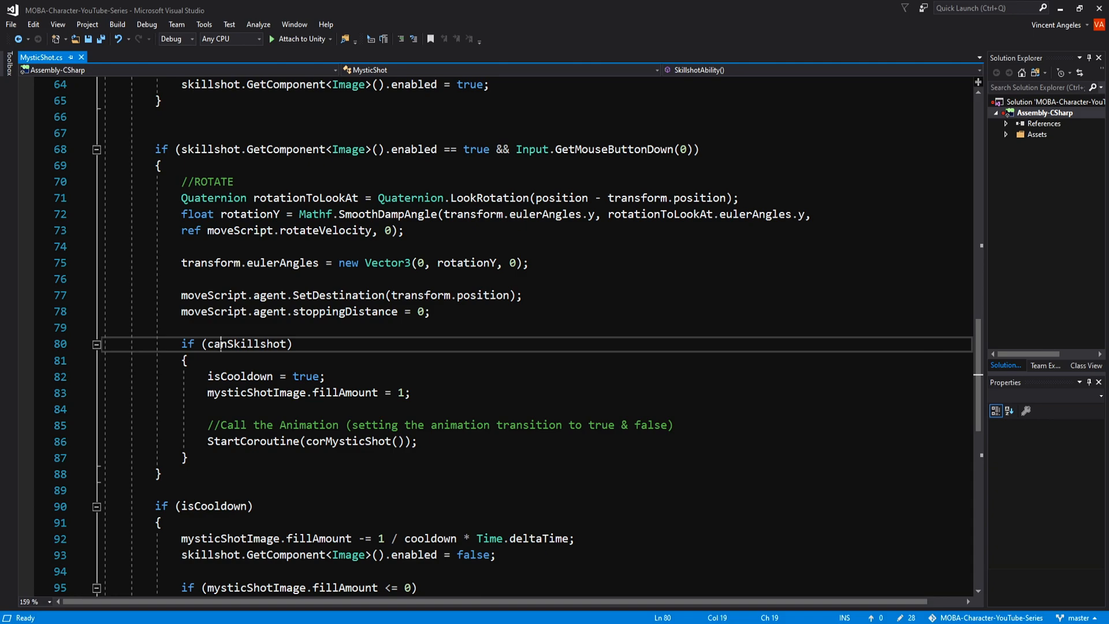
double_click(245, 343)
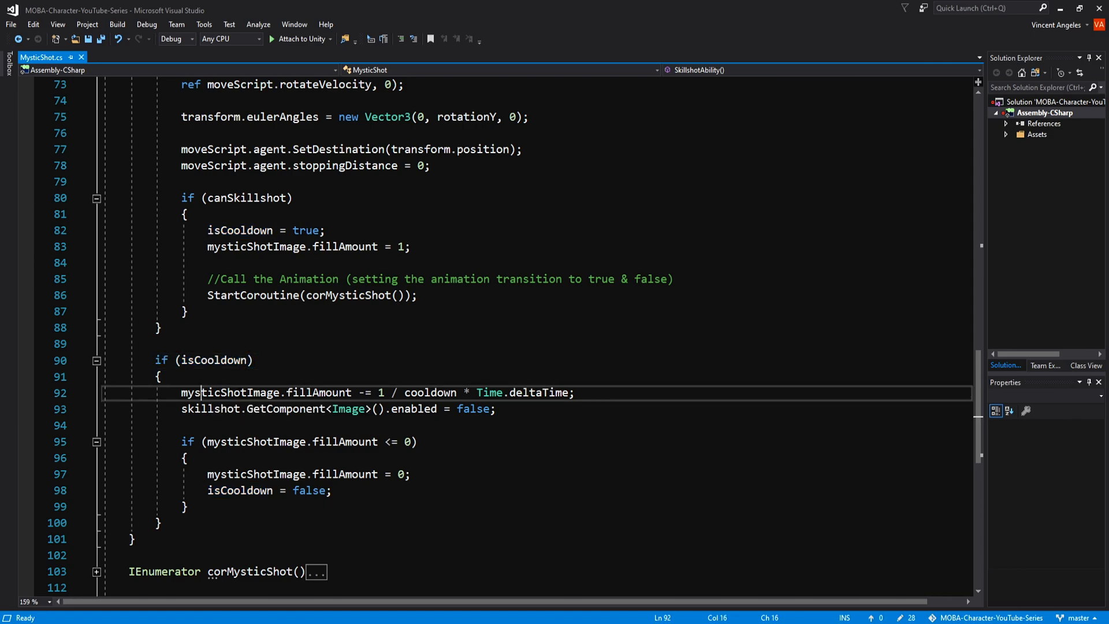
left_click(229, 393)
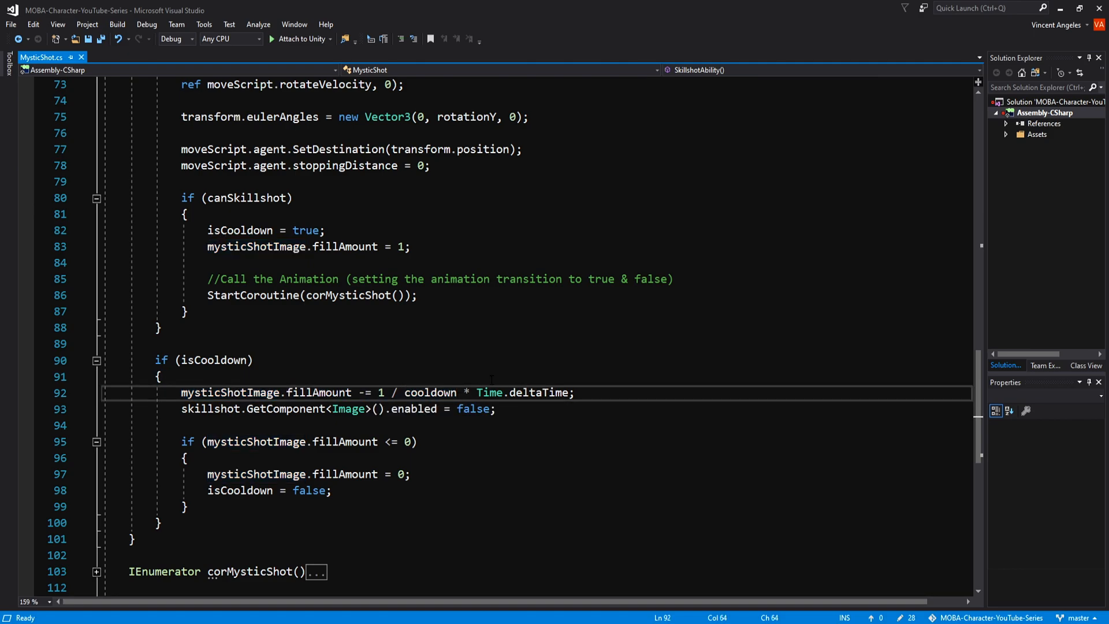
double_click(538, 393)
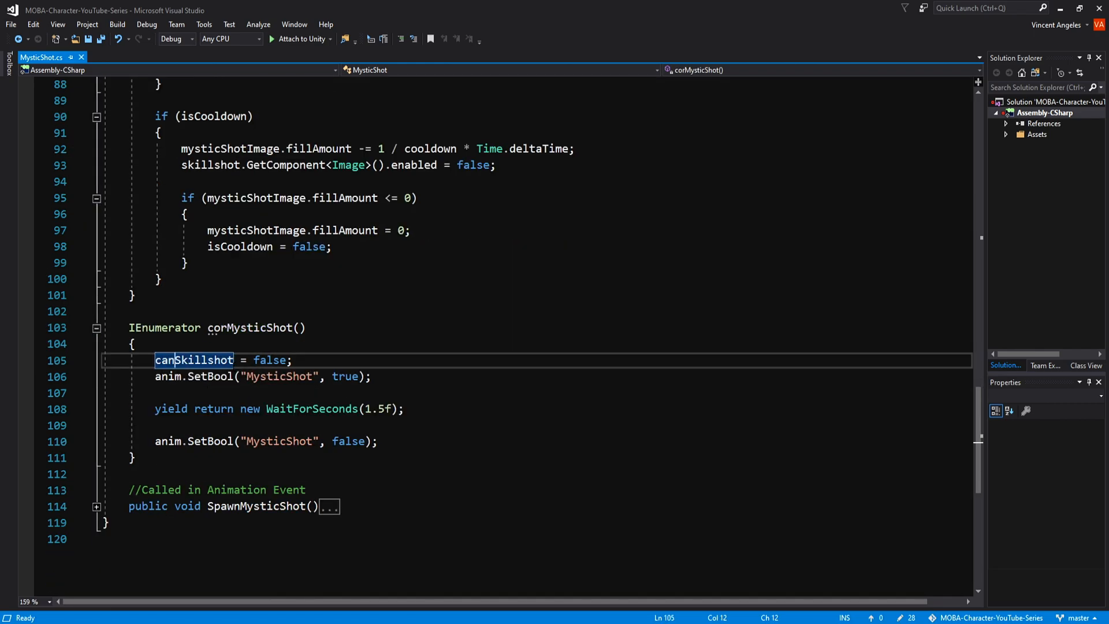
mouse_move(278, 375)
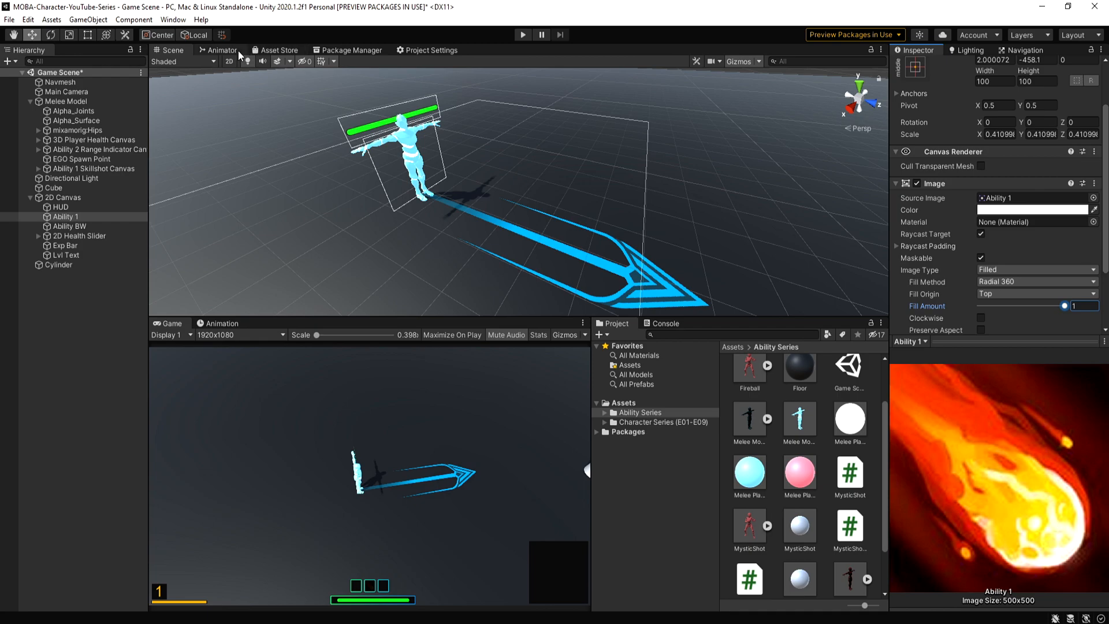
Step: Select the Blend Tree to MysticShot transition in the Animator and preview it
left_click(221, 50)
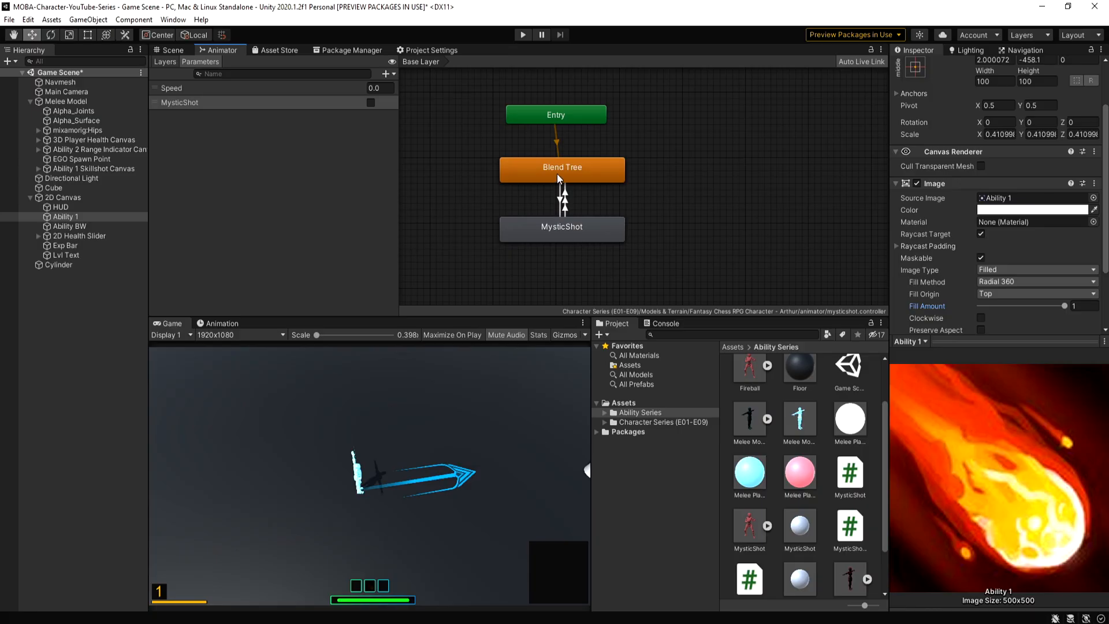
left_click(562, 197)
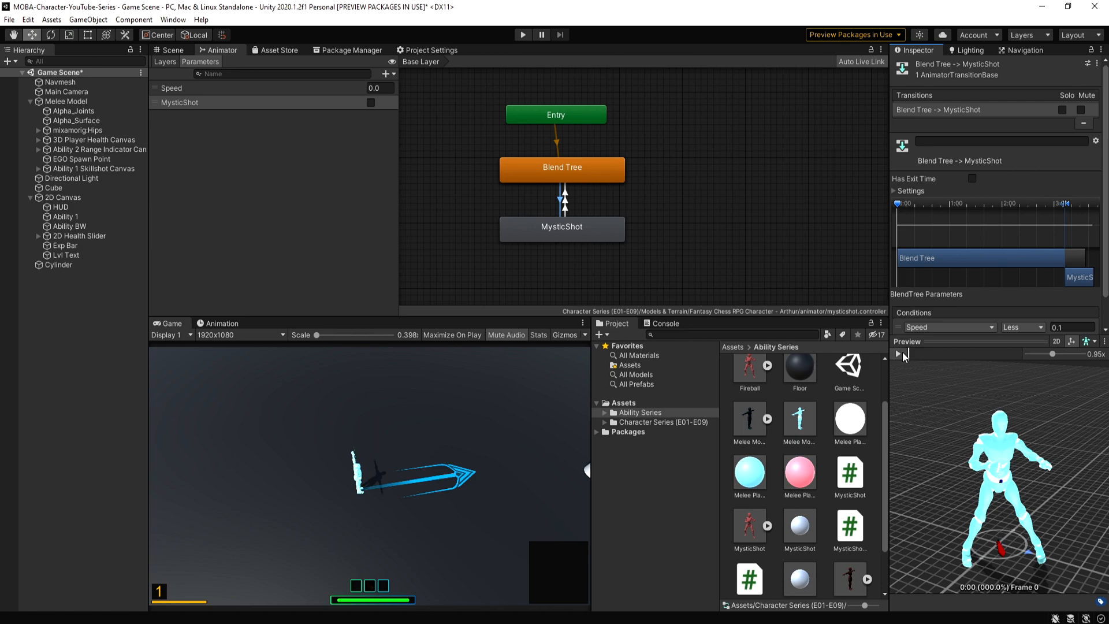
left_click(898, 354)
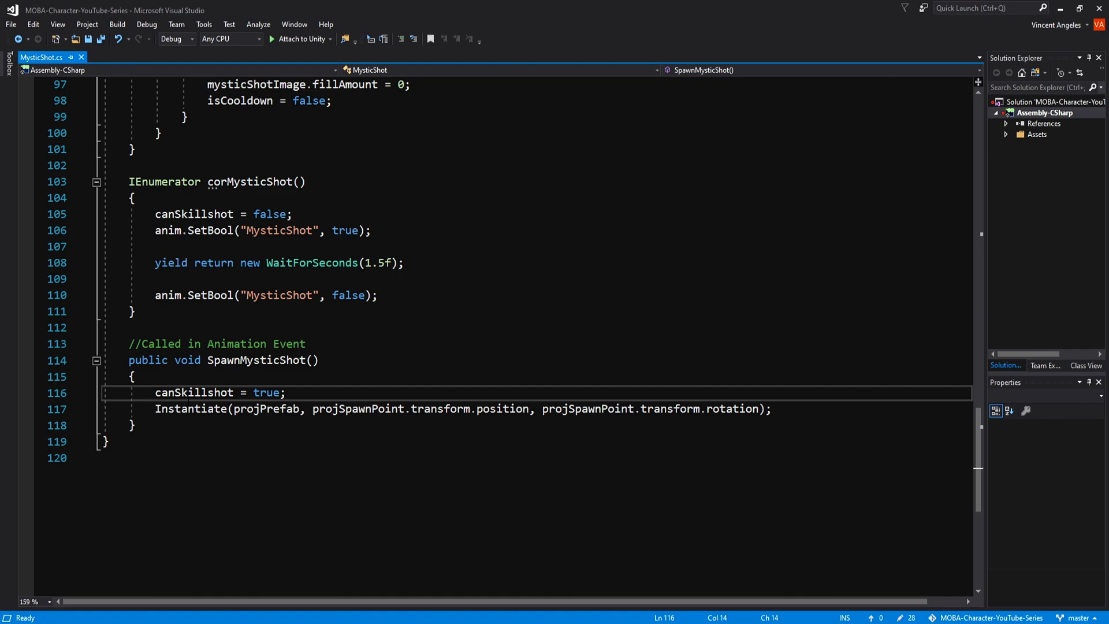
double_click(193, 393)
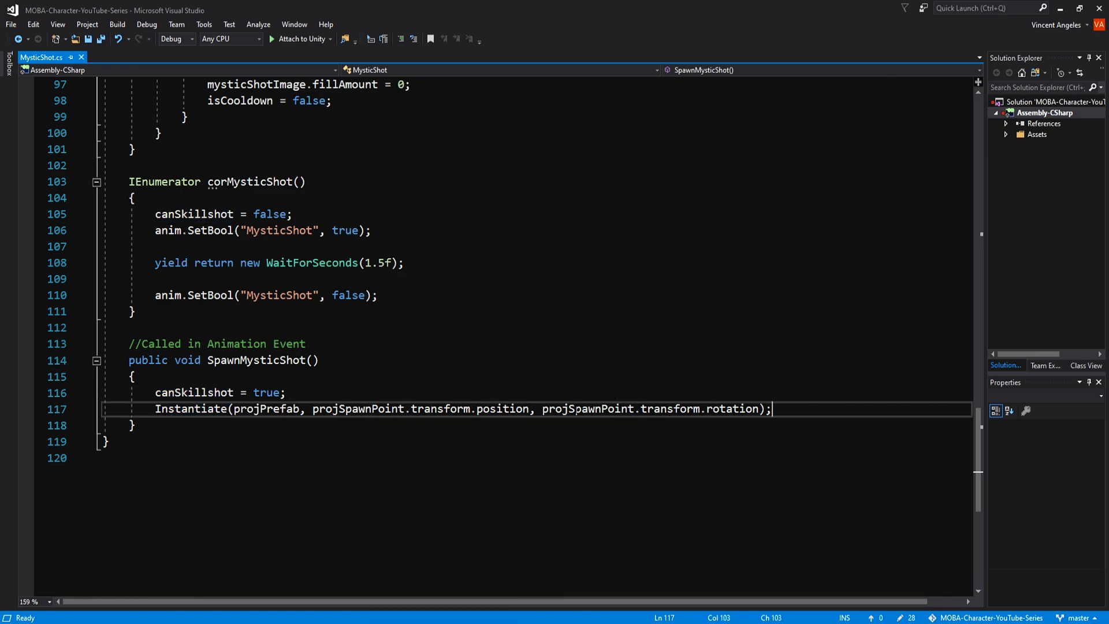
double_click(357, 409)
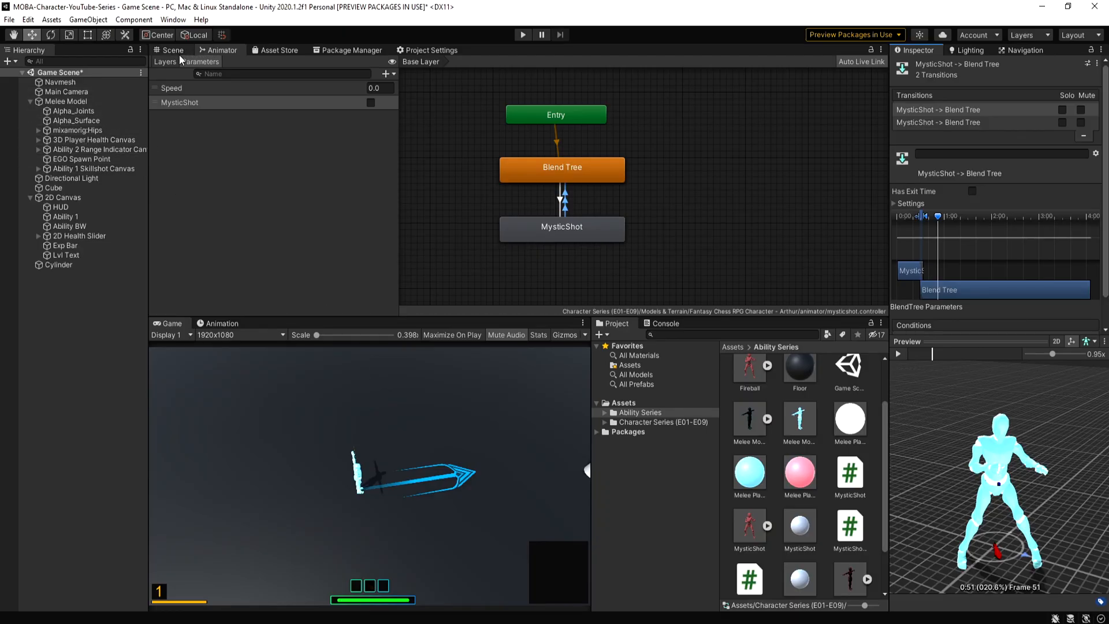
left_click(172, 50)
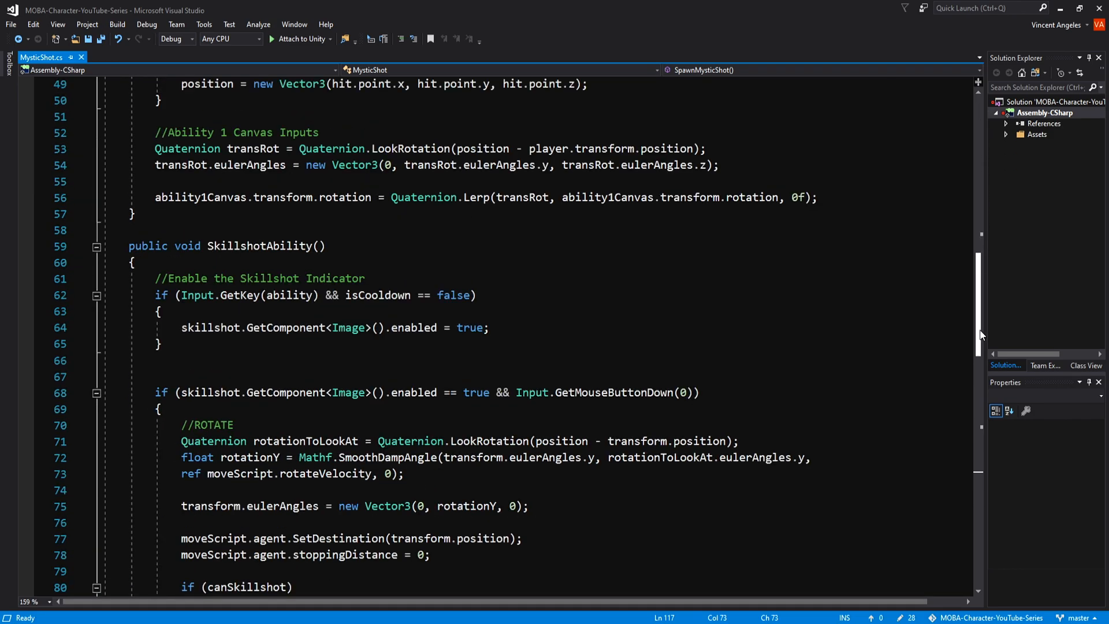
scroll("down", 3)
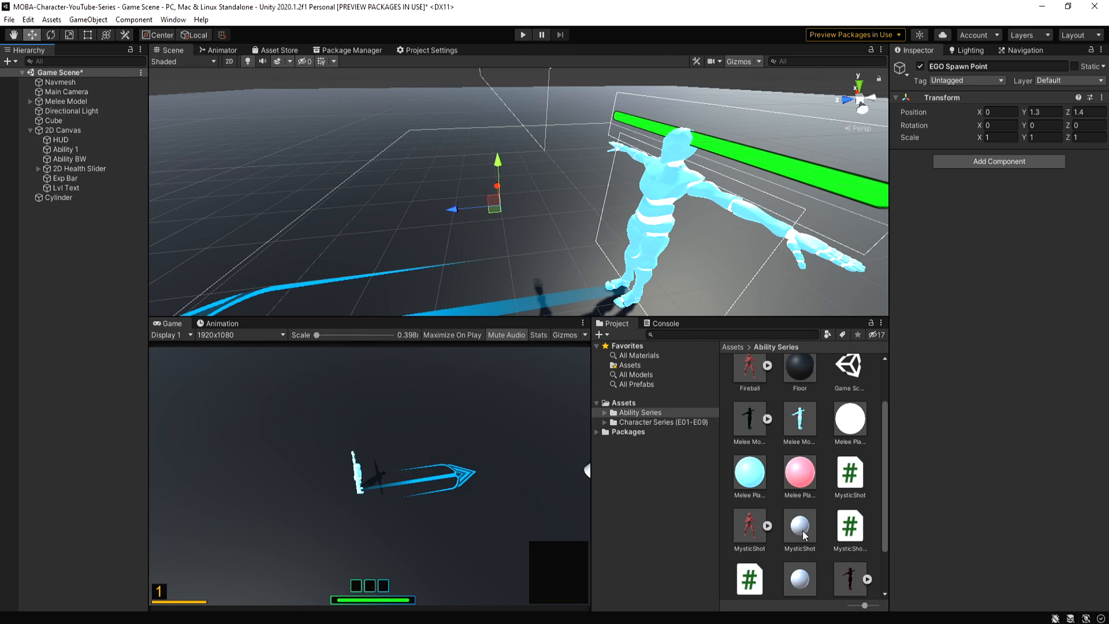
Step: Select the MysticShot prefab and view its Mystic Shot Projectile component with speed 25
left_click(799, 527)
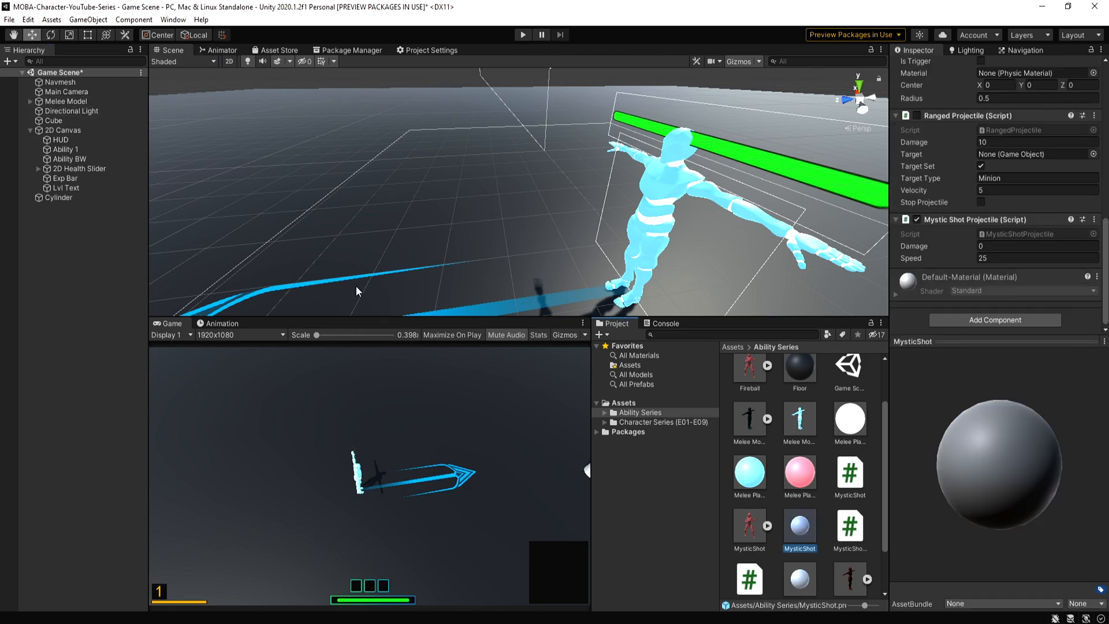
mouse_move(1005, 236)
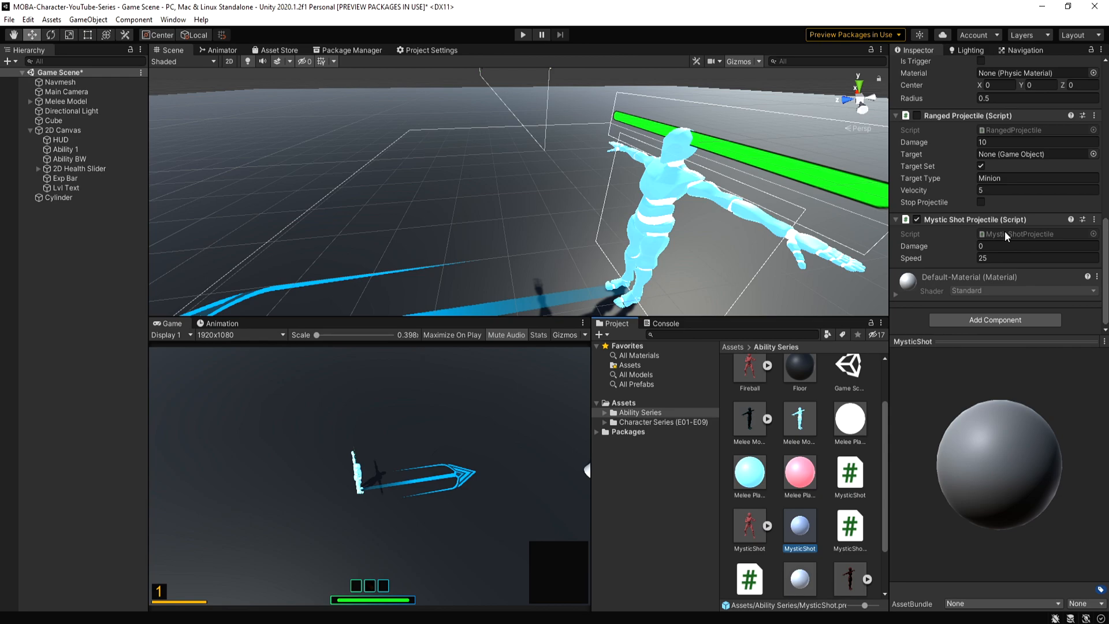
scroll("down", 3)
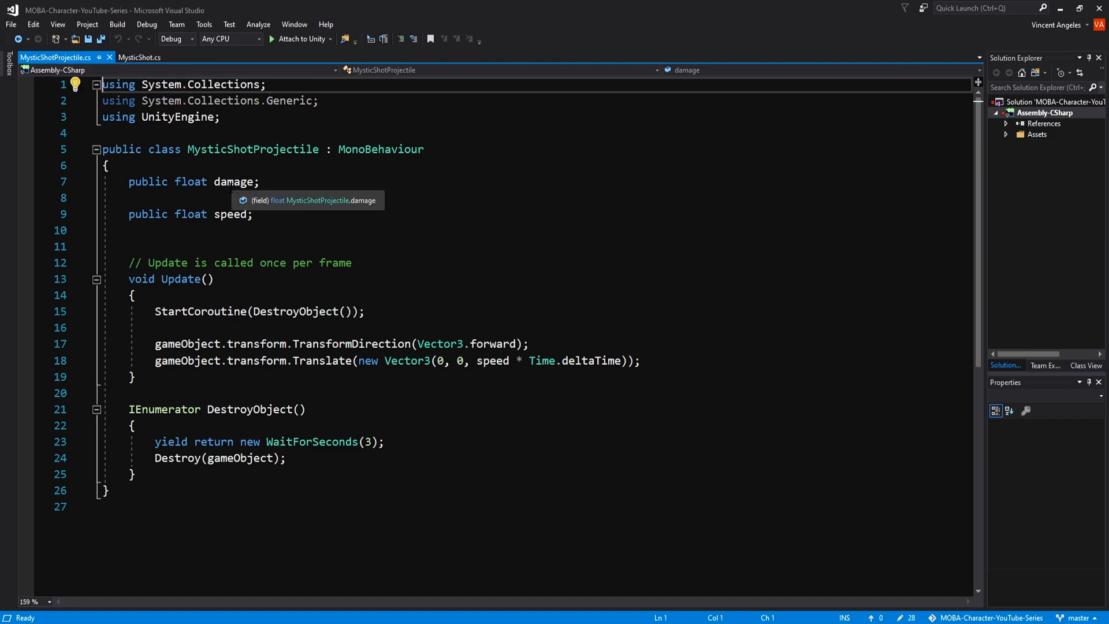
Step: Highlight speed in the projectile's forward movement code and review its destroy logic
left_click_drag(155, 344, 509, 361)
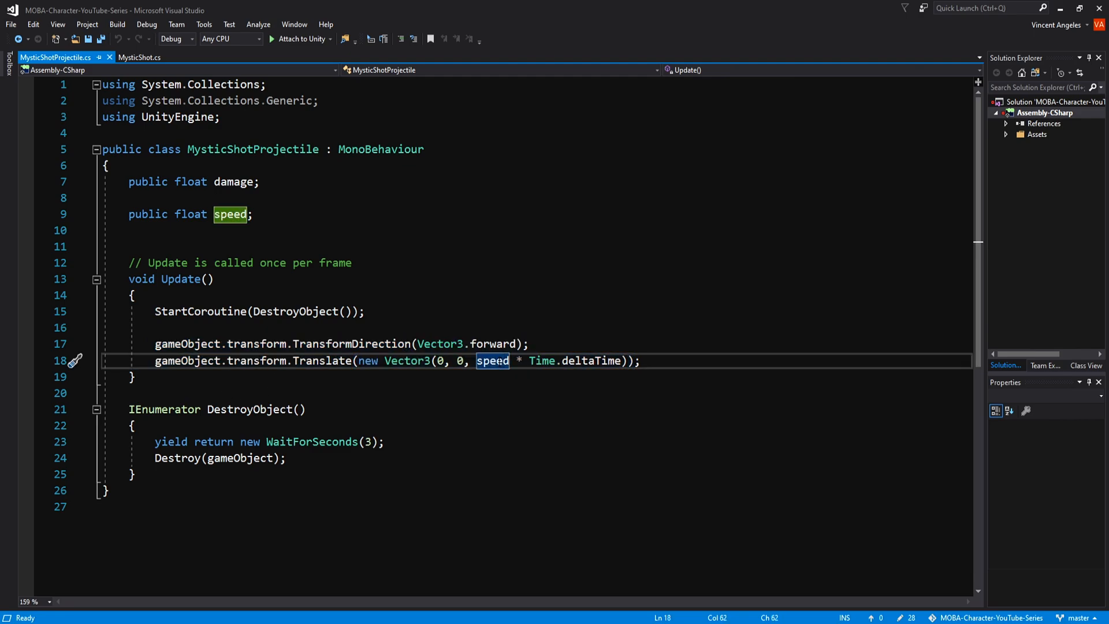
scroll("down", 3)
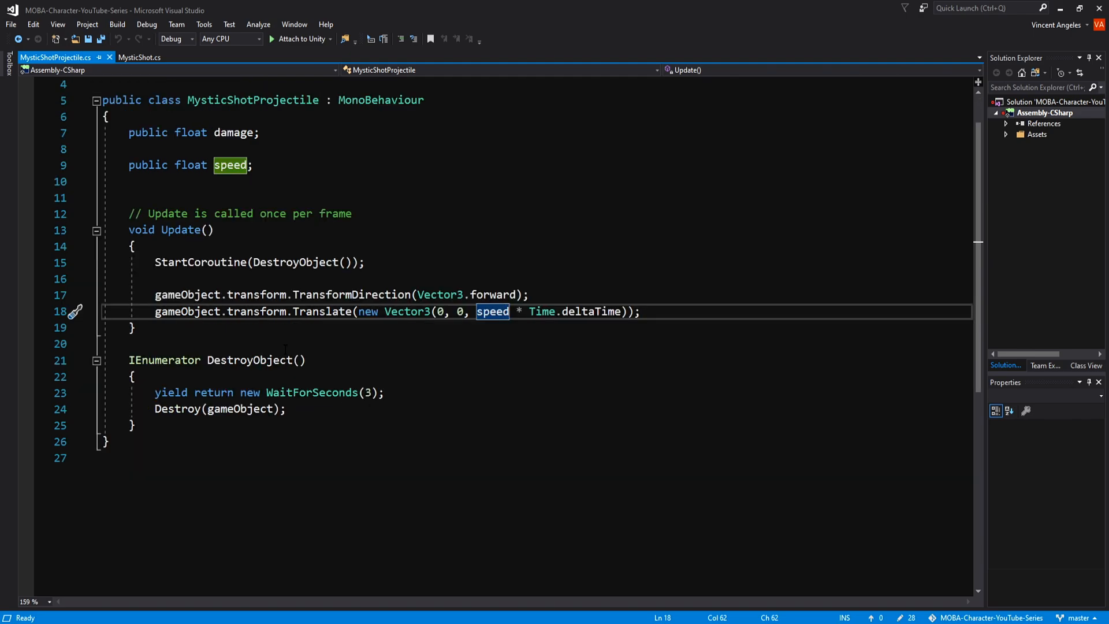
left_click(177, 409)
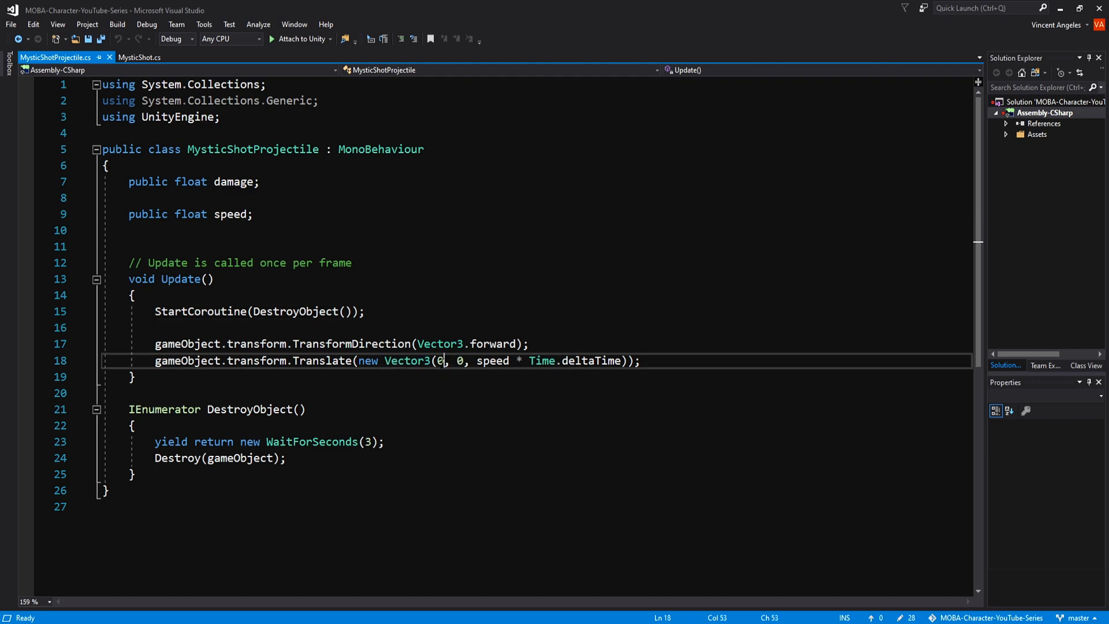
double_click(491, 361)
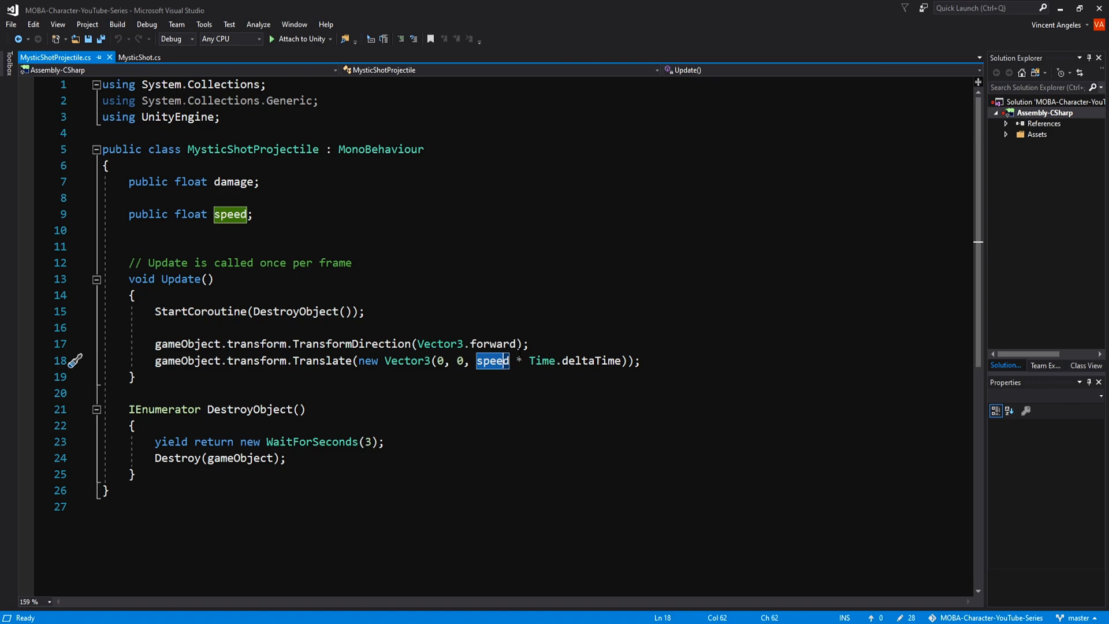
scroll("down", 3)
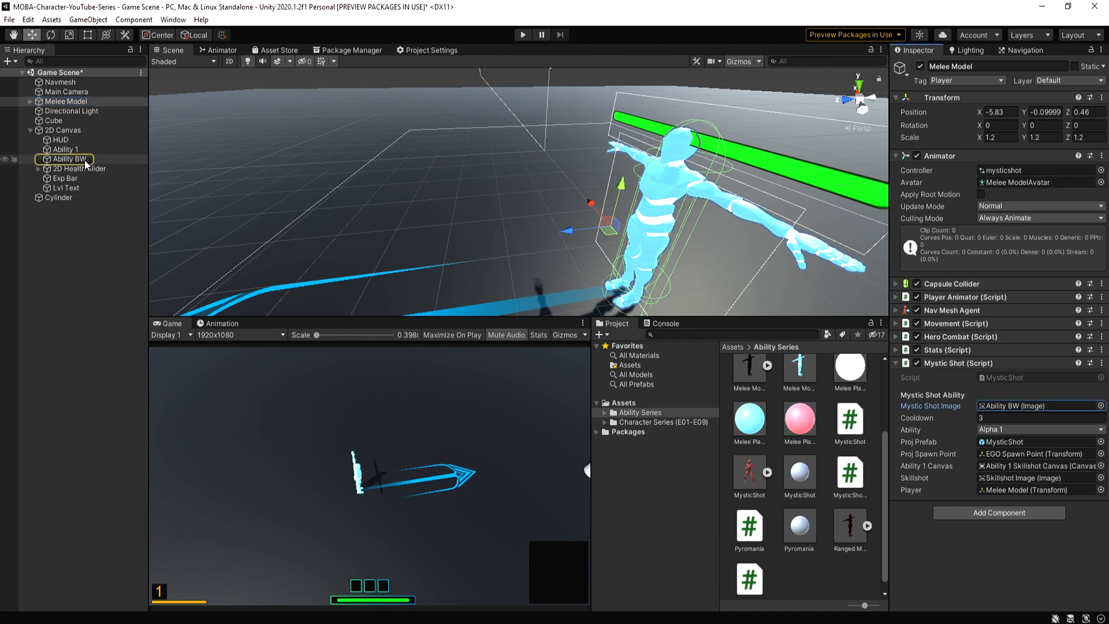
Step: Check the Ability BW and Skillshot Image objects, select Melee Model, and enter Play mode
left_click(69, 158)
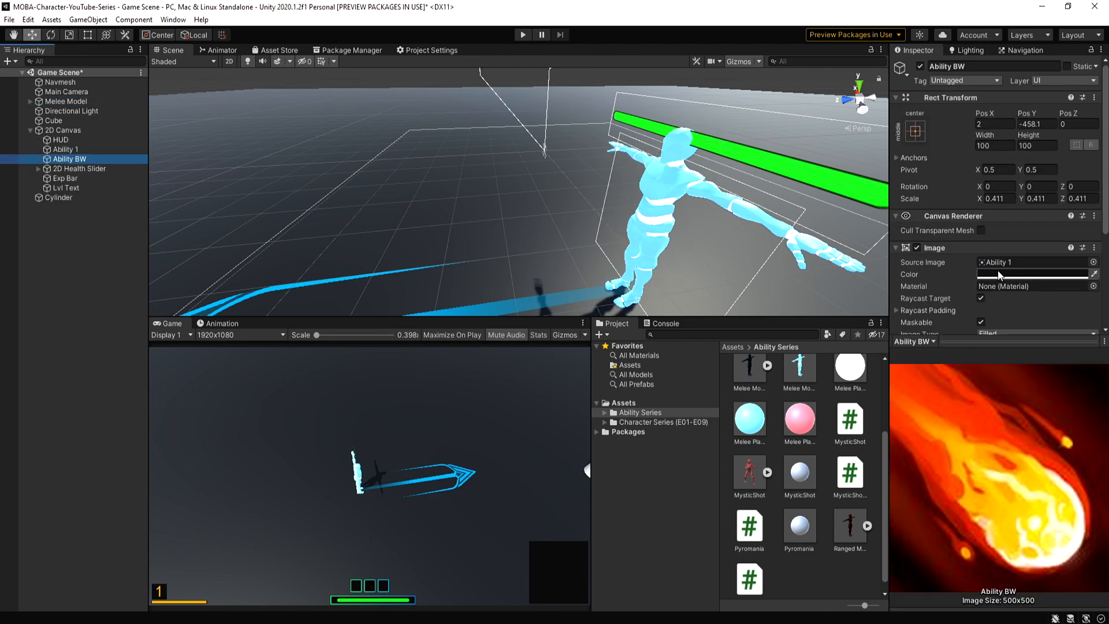
left_click(66, 101)
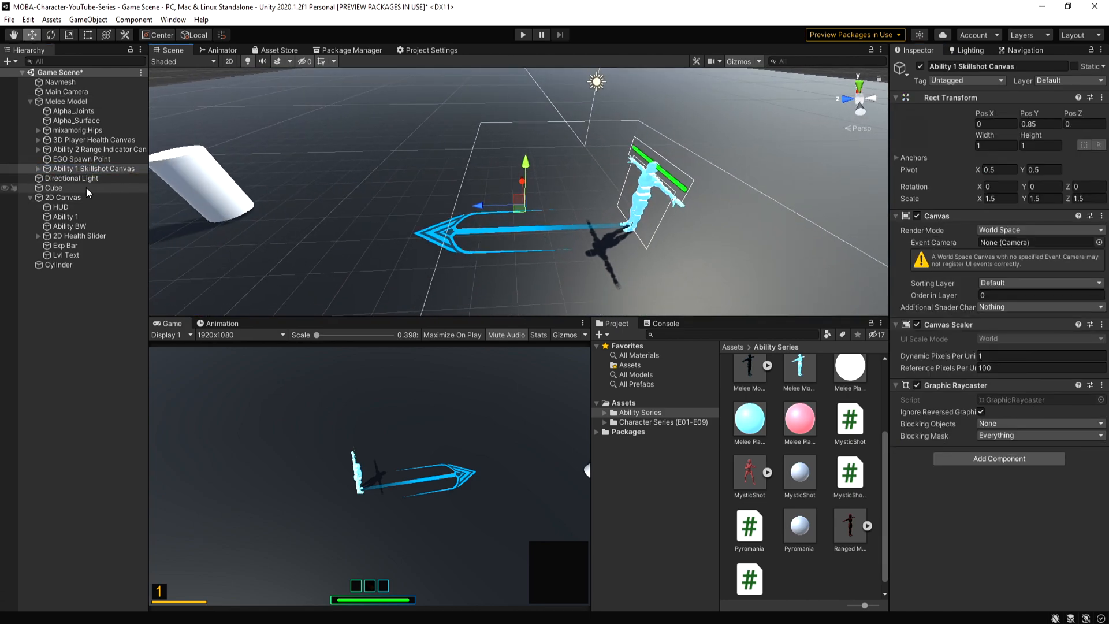
left_click(86, 177)
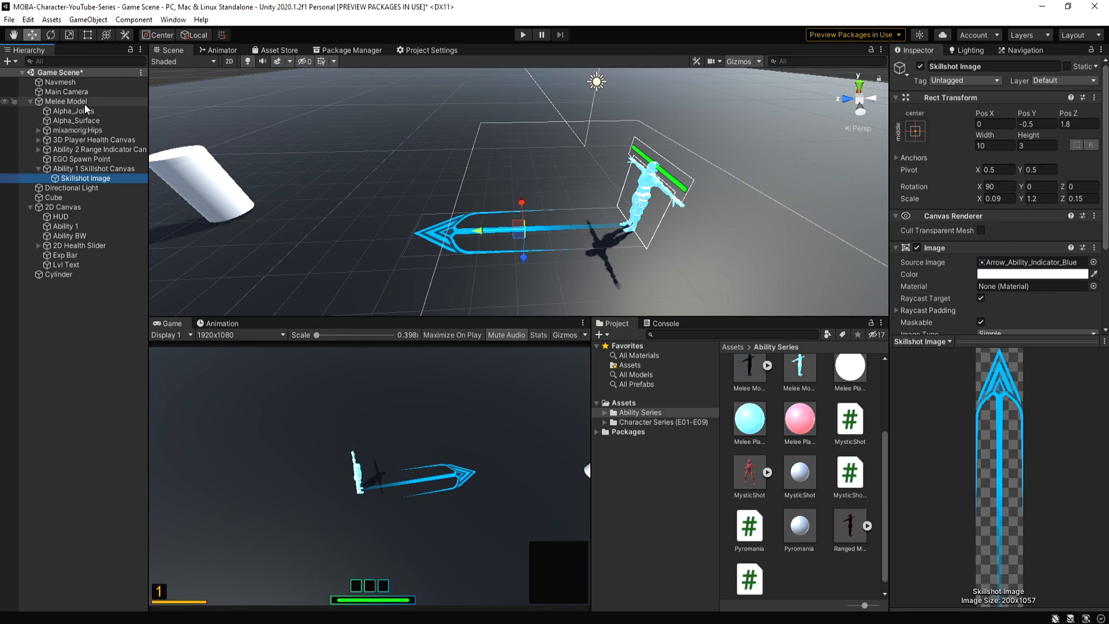
left_click(65, 101)
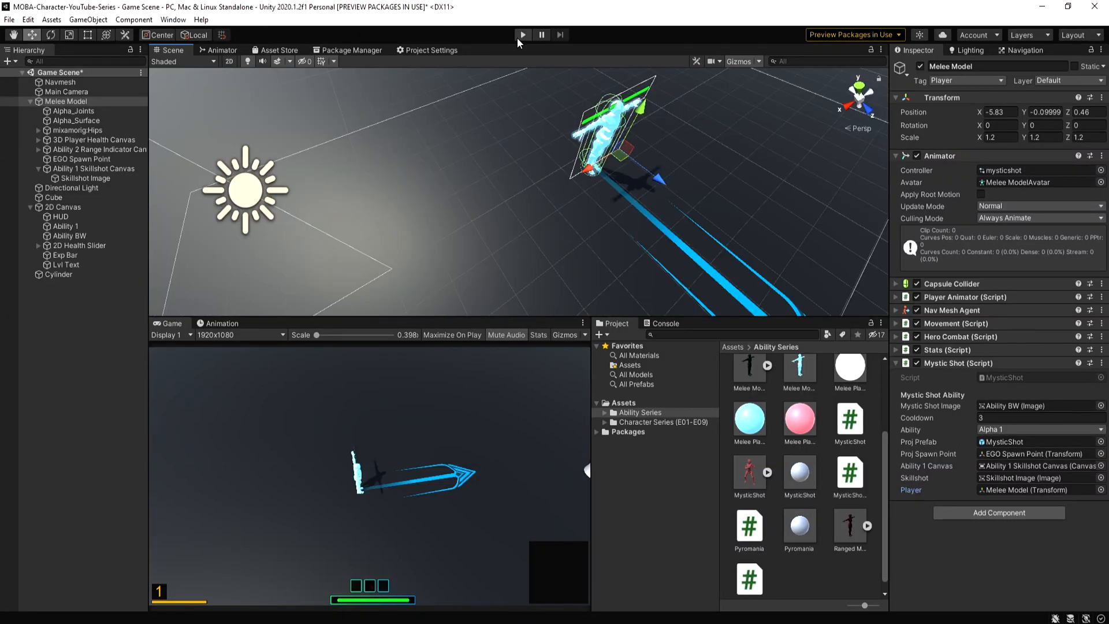
left_click(522, 35)
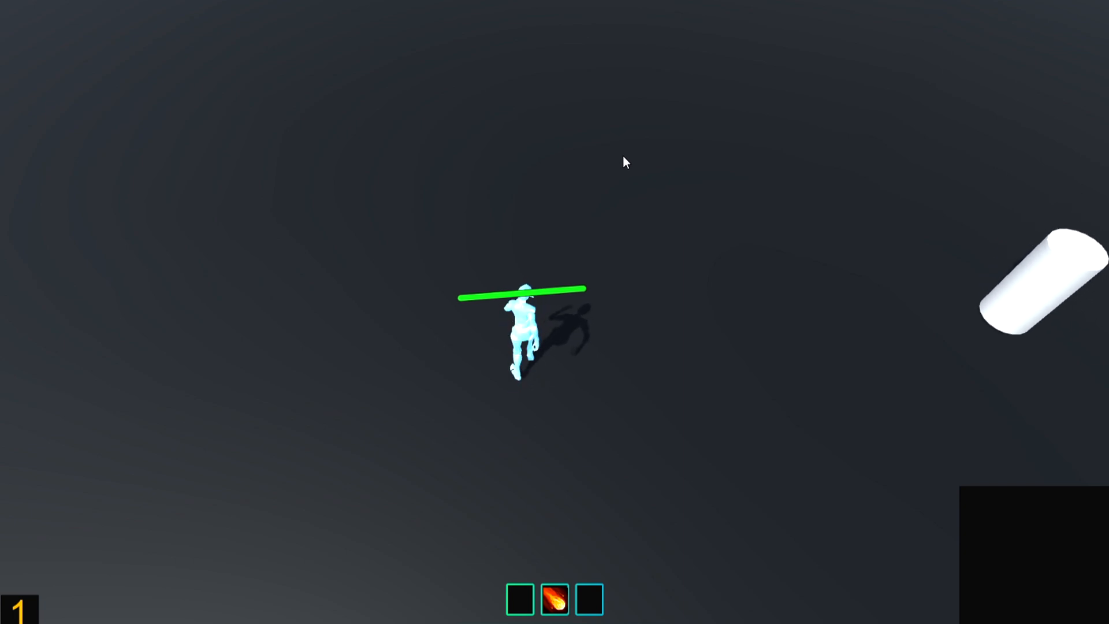